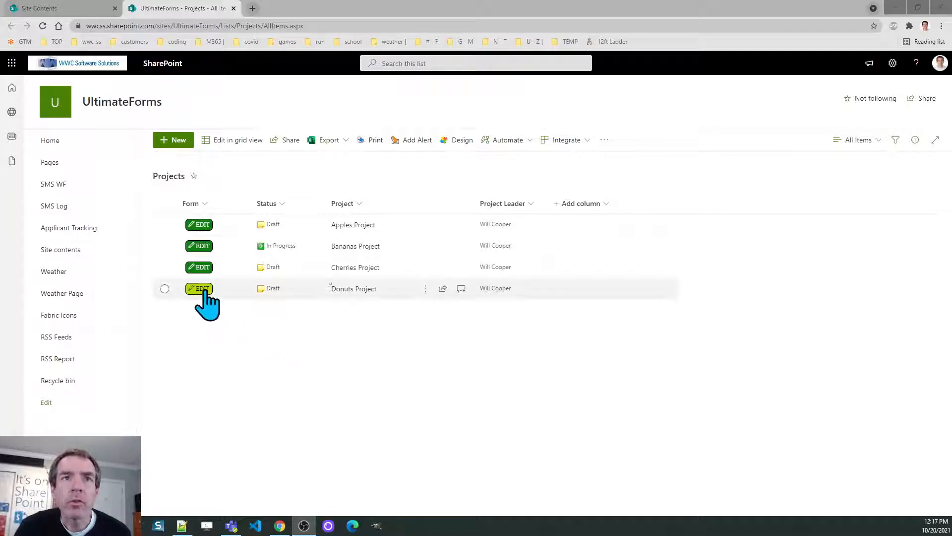
# Open the Donuts Project item, review its notes, and save it
pyautogui.click(199, 288)
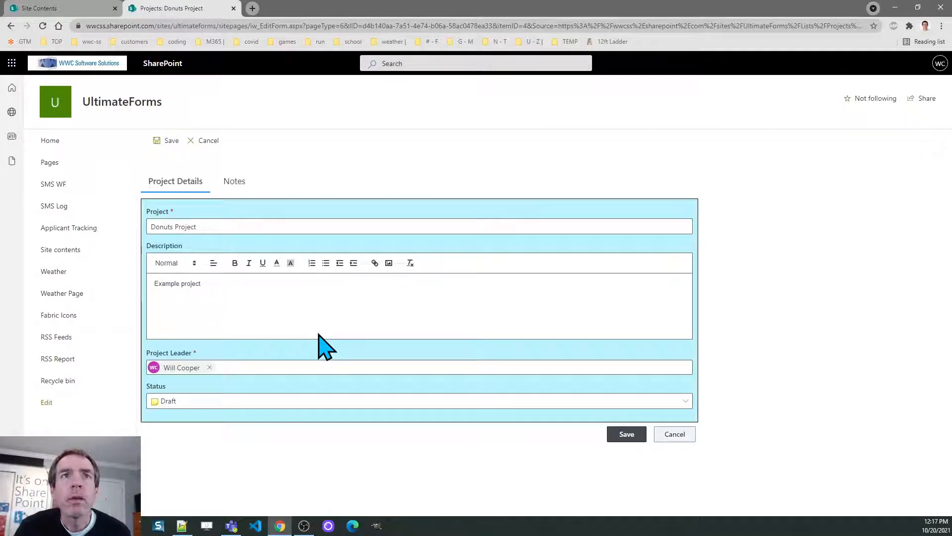
pyautogui.moveTo(267, 308)
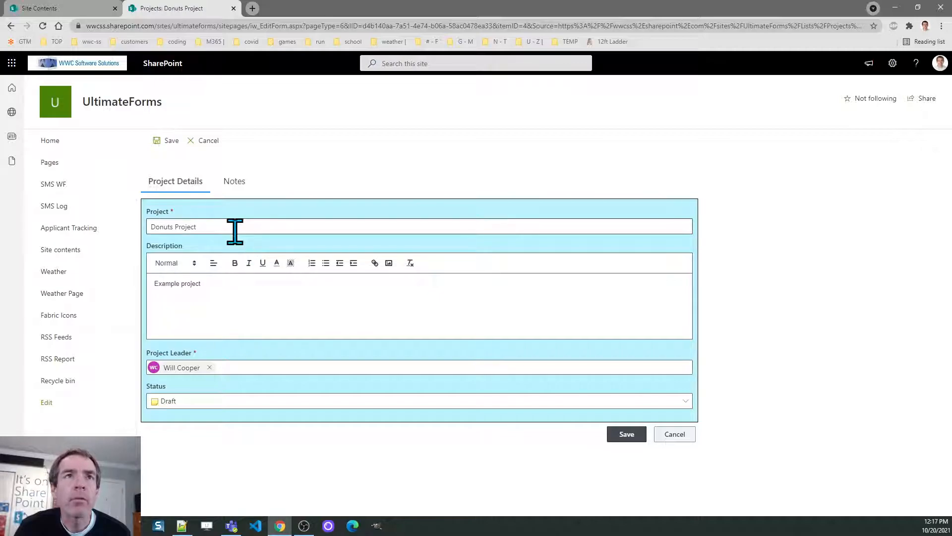
pyautogui.moveTo(229, 378)
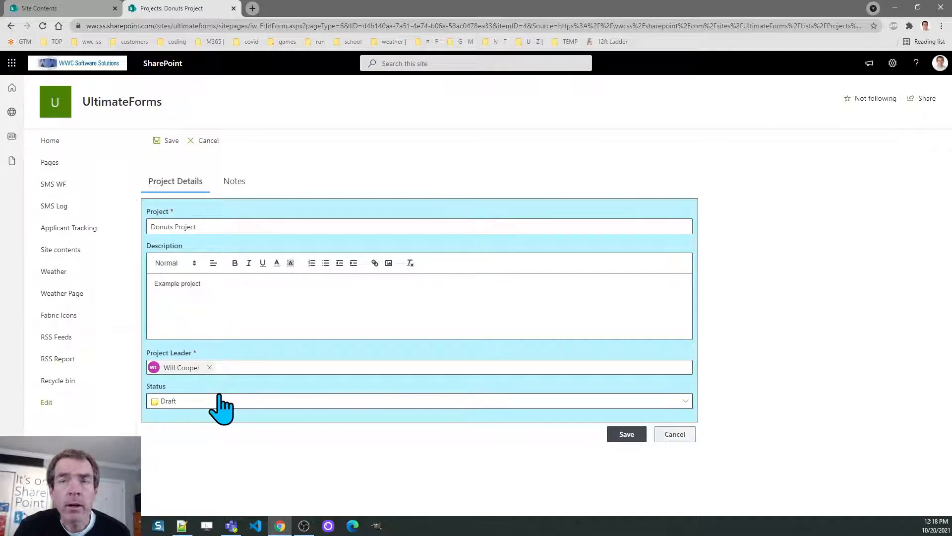
pyautogui.click(233, 181)
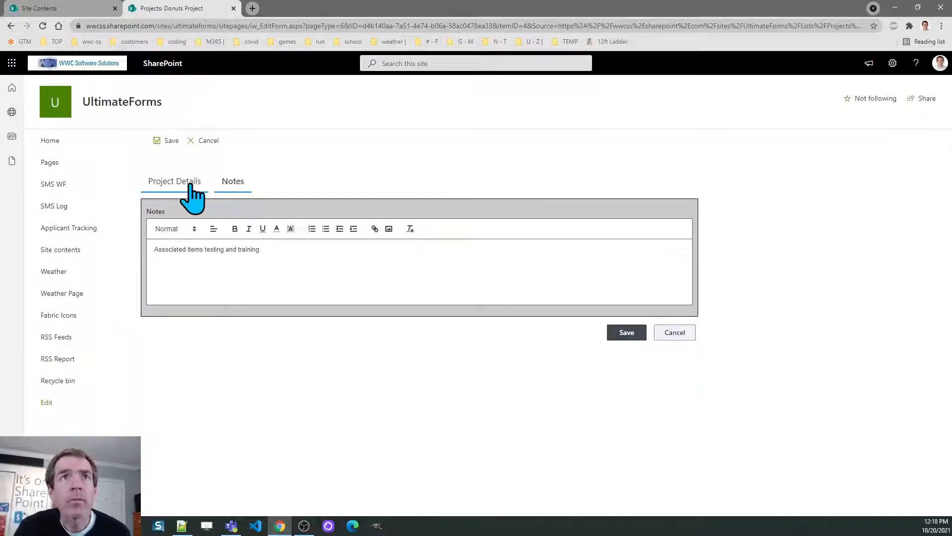
pyautogui.click(175, 181)
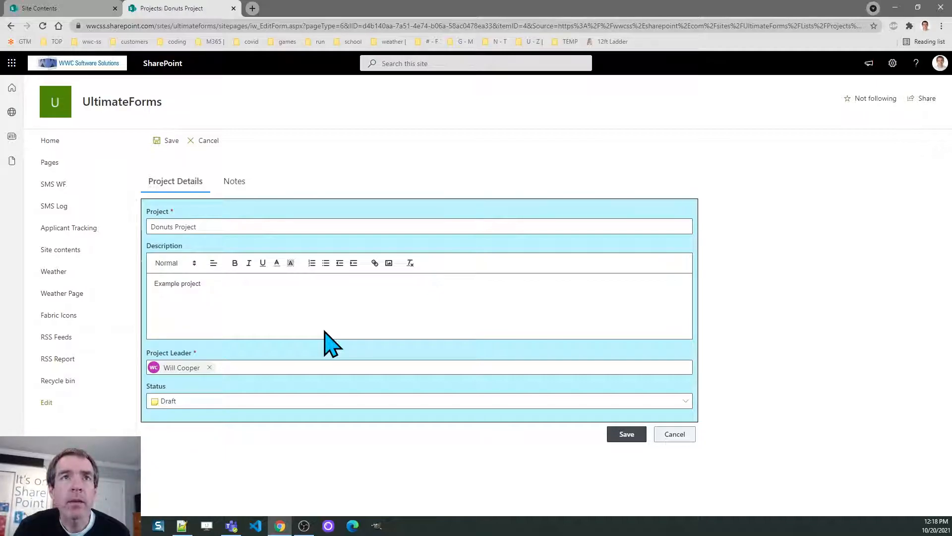
pyautogui.click(626, 434)
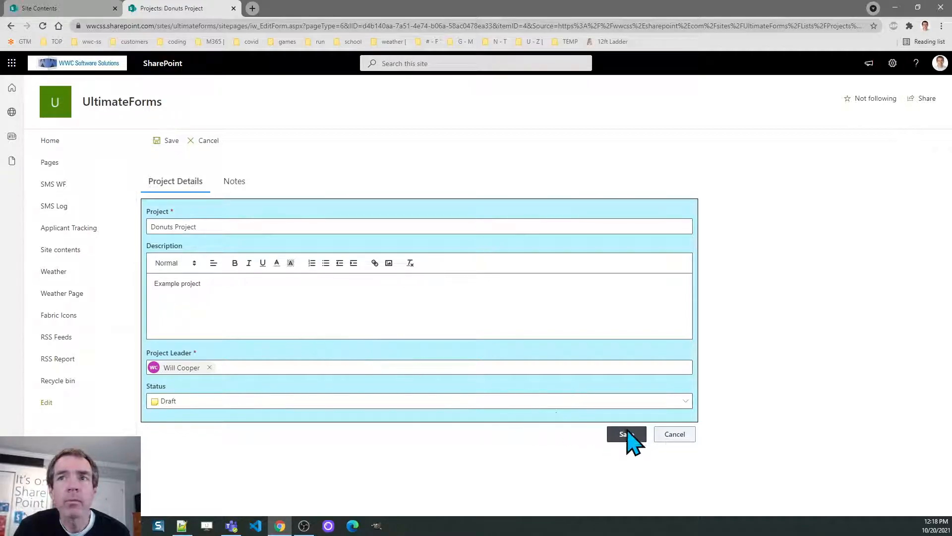
pyautogui.click(627, 434)
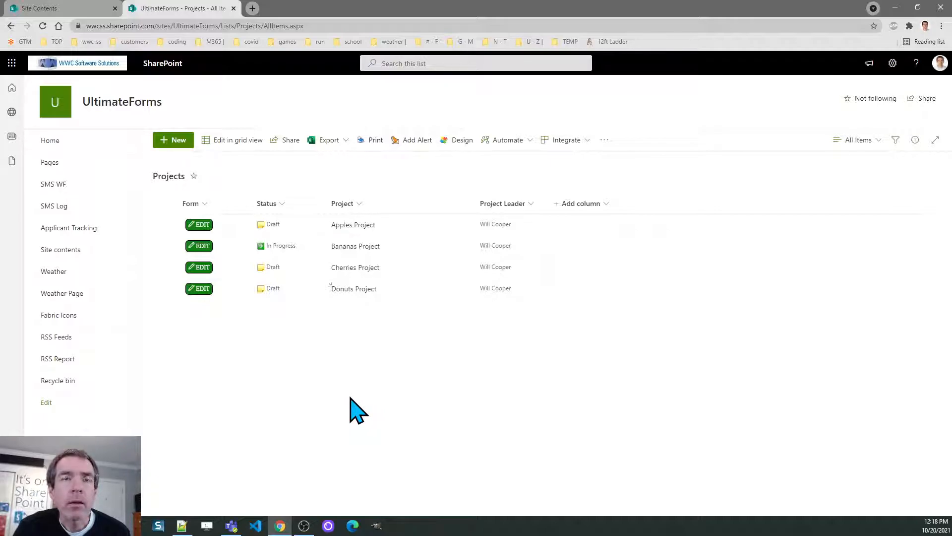
pyautogui.moveTo(335, 339)
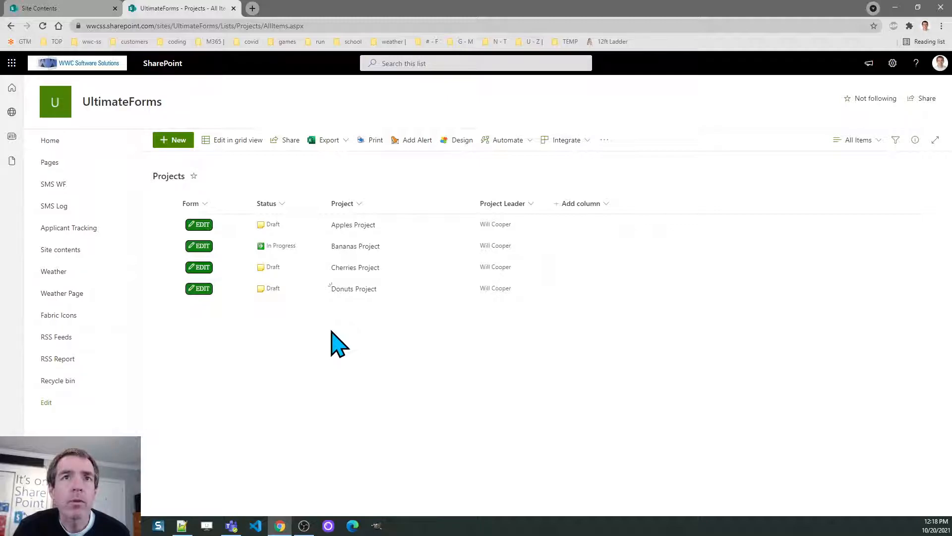
pyautogui.moveTo(234, 369)
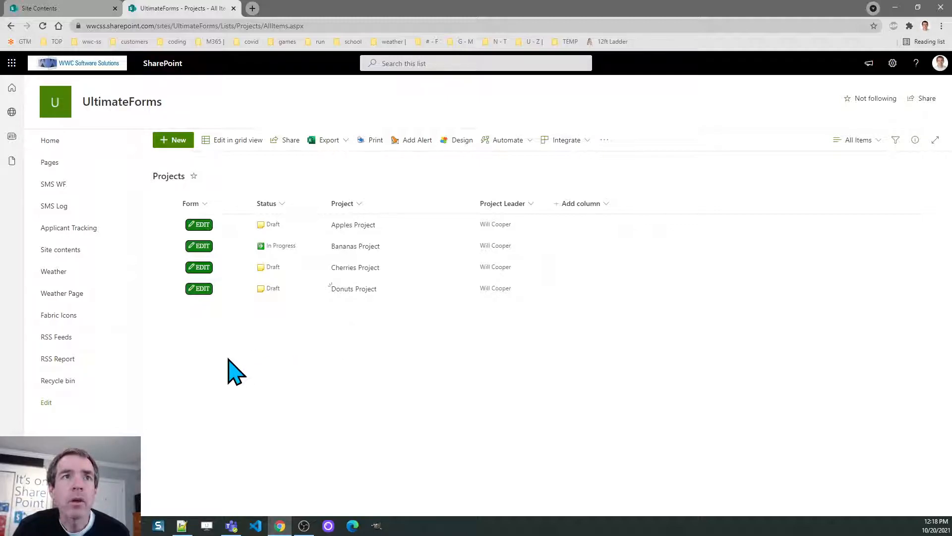
pyautogui.moveTo(144, 309)
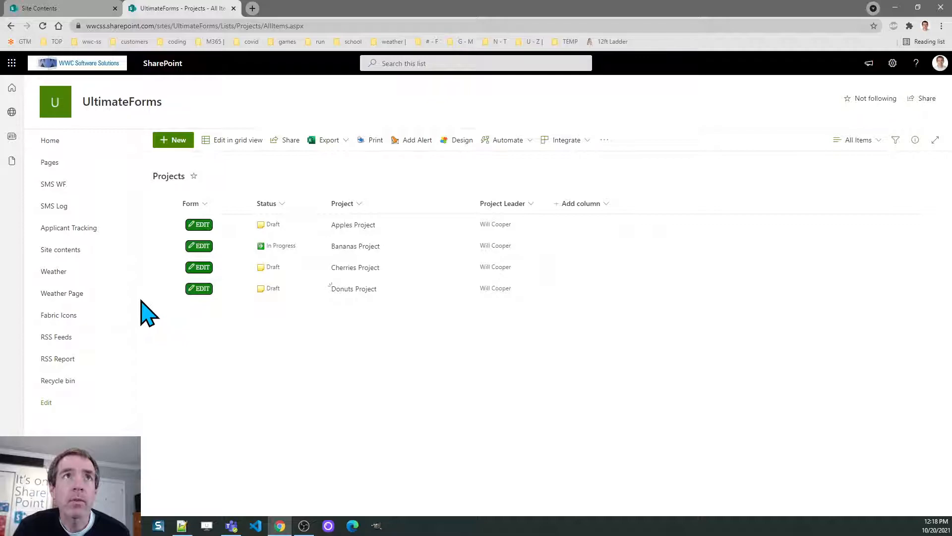
# Create a new list named 'Project Tasks' from Site Contents
pyautogui.click(44, 8)
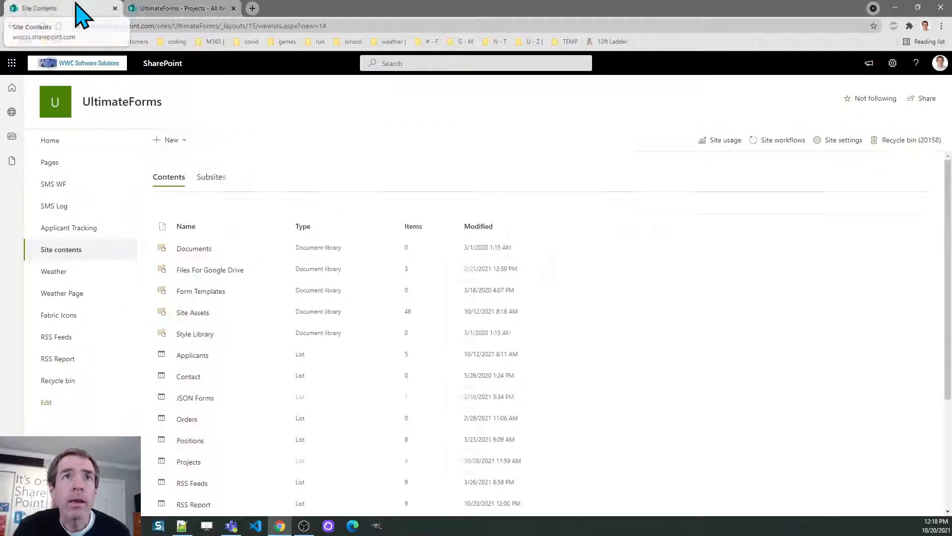
pyautogui.click(170, 139)
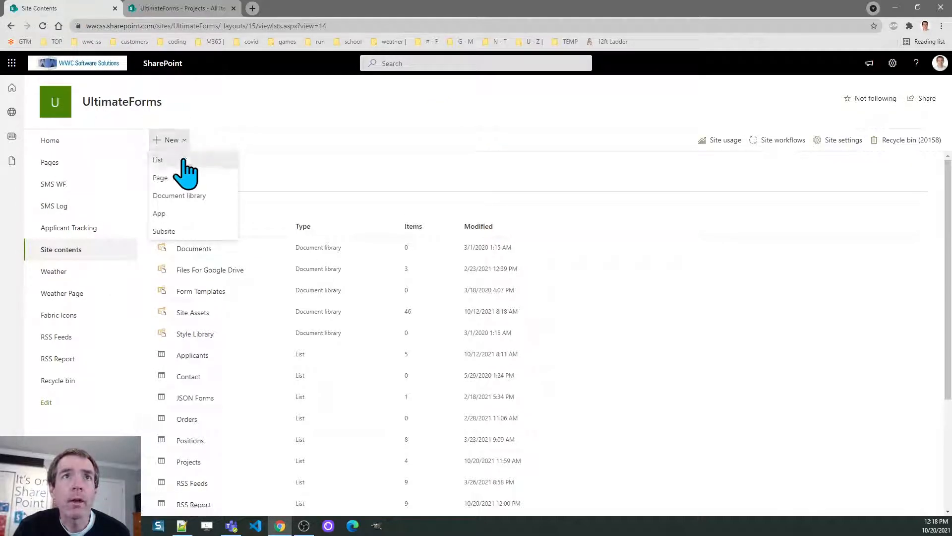
pyautogui.click(158, 160)
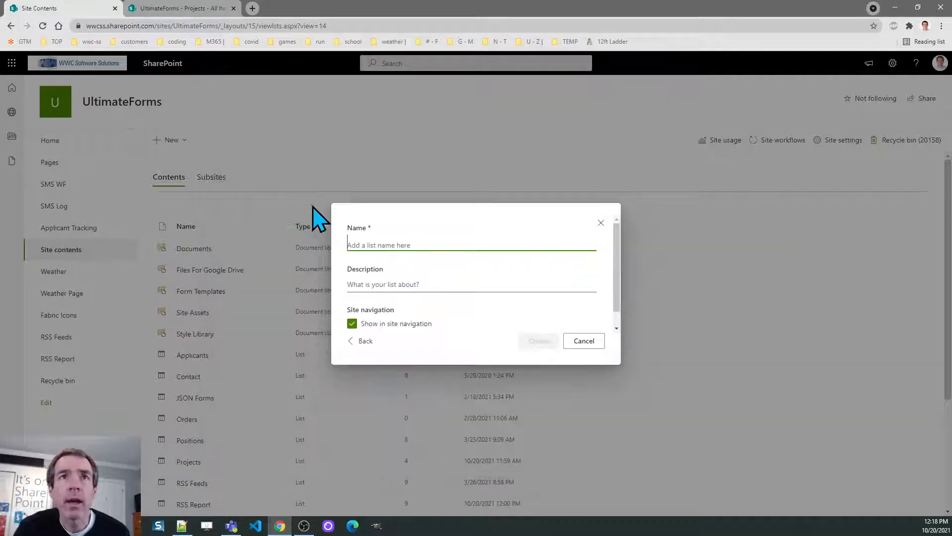
pyautogui.write('Project Tasks')
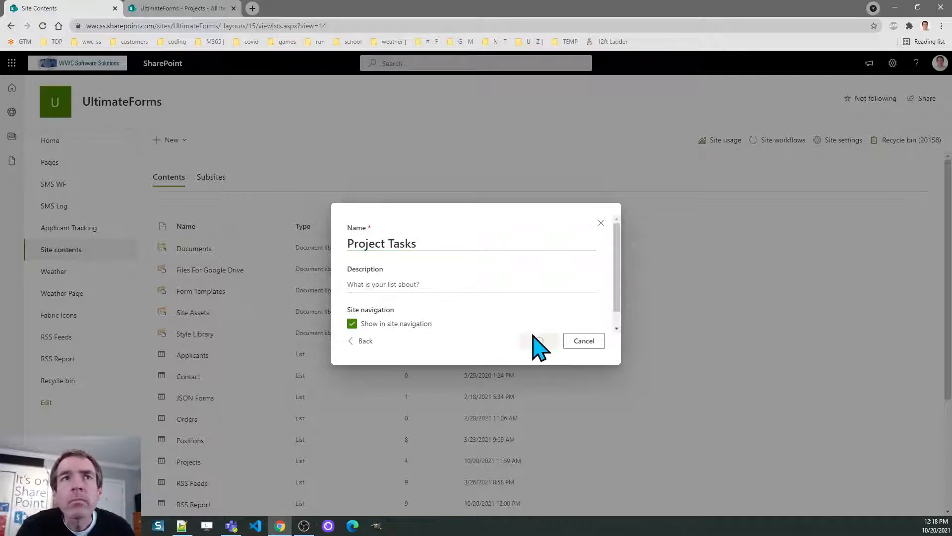
pyautogui.click(537, 340)
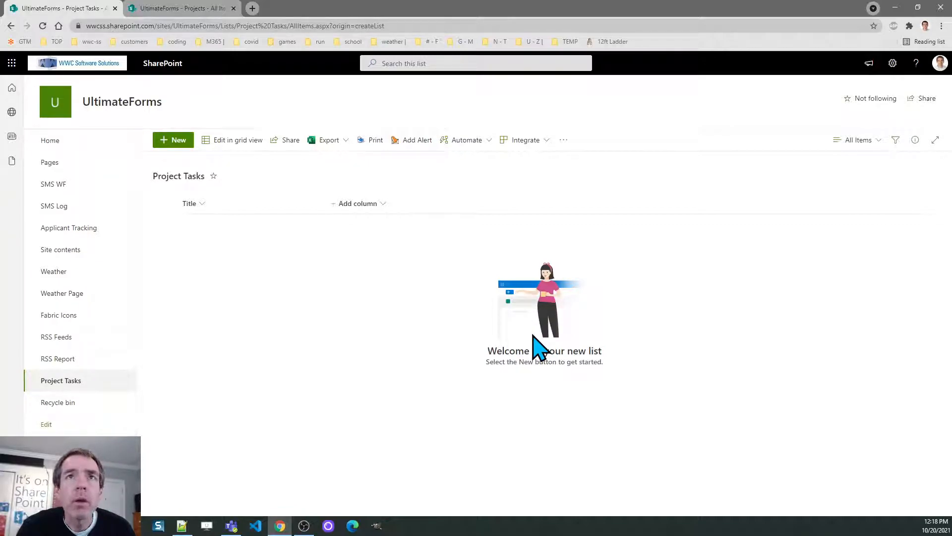
pyautogui.moveTo(626, 247)
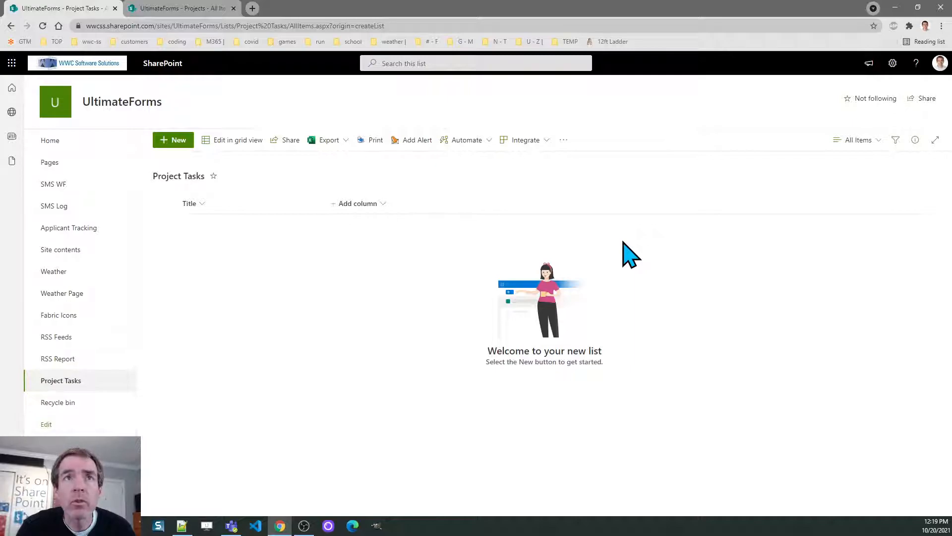
pyautogui.moveTo(732, 170)
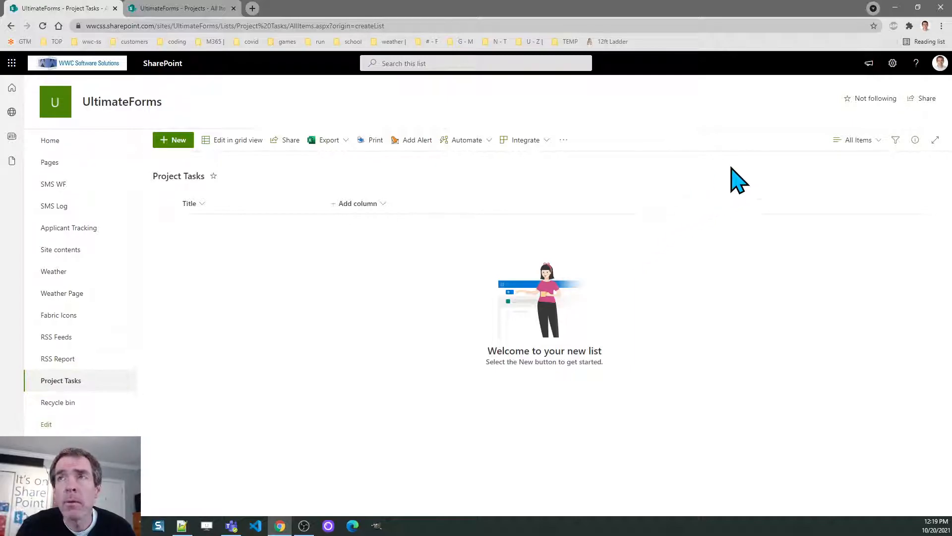
pyautogui.moveTo(892, 63)
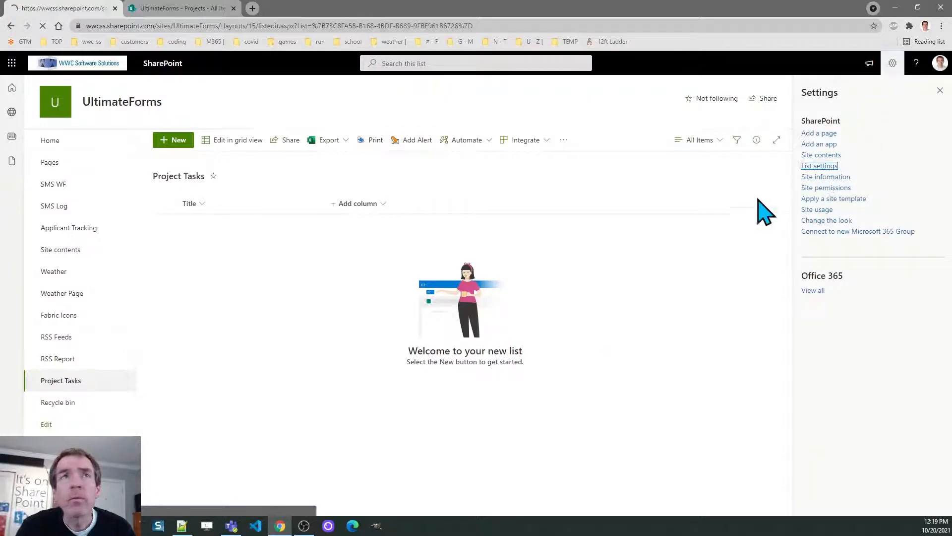
# In Project Tasks advanced settings, allow content type management and choose the new list experience
pyautogui.click(820, 165)
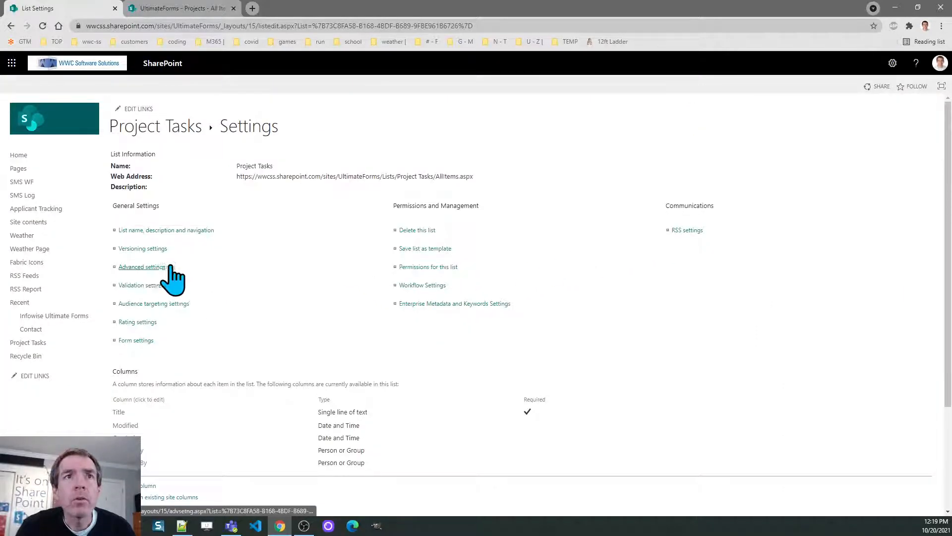
pyautogui.click(142, 267)
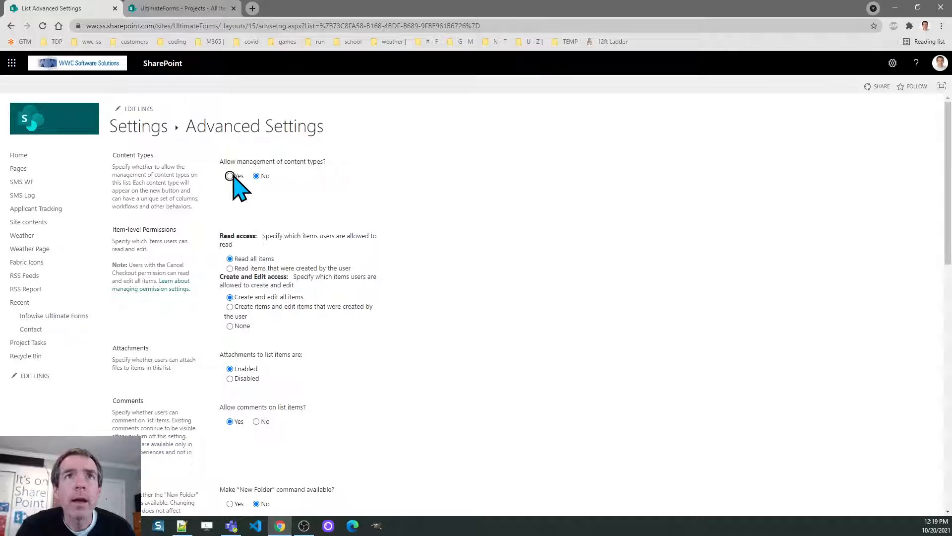
pyautogui.click(229, 175)
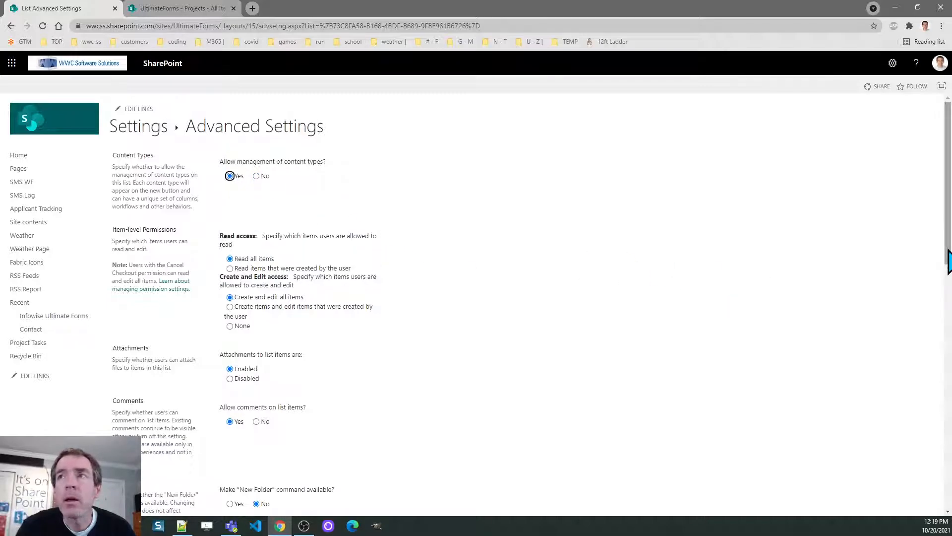
pyautogui.scroll(-3)
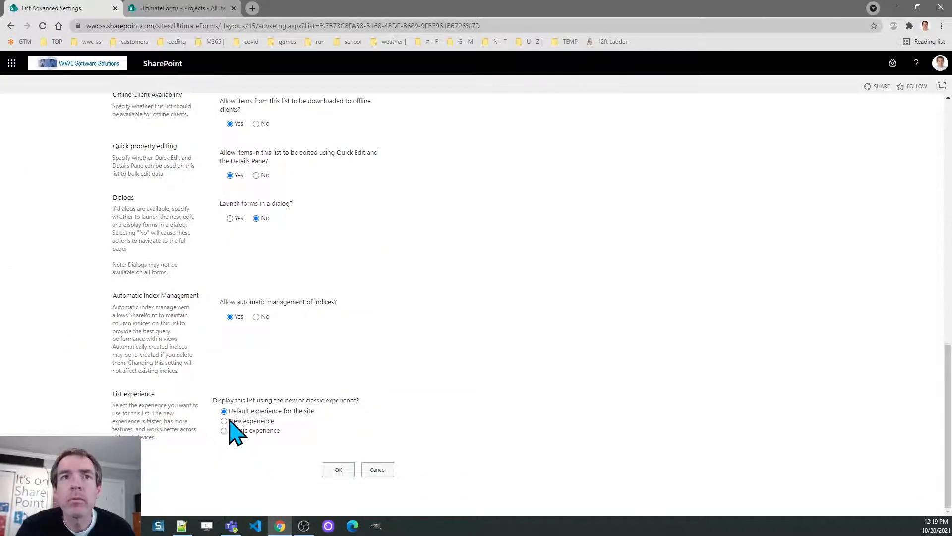
pyautogui.click(223, 420)
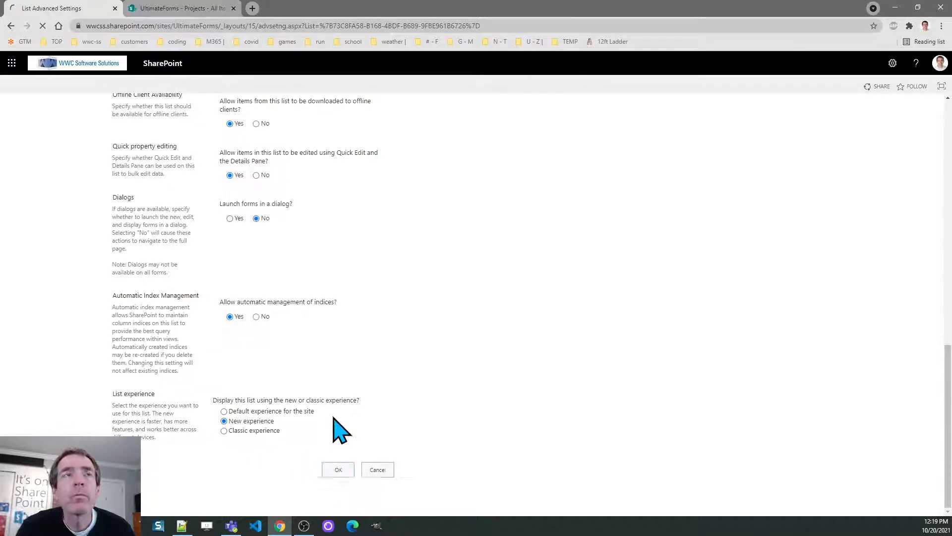
pyautogui.click(338, 469)
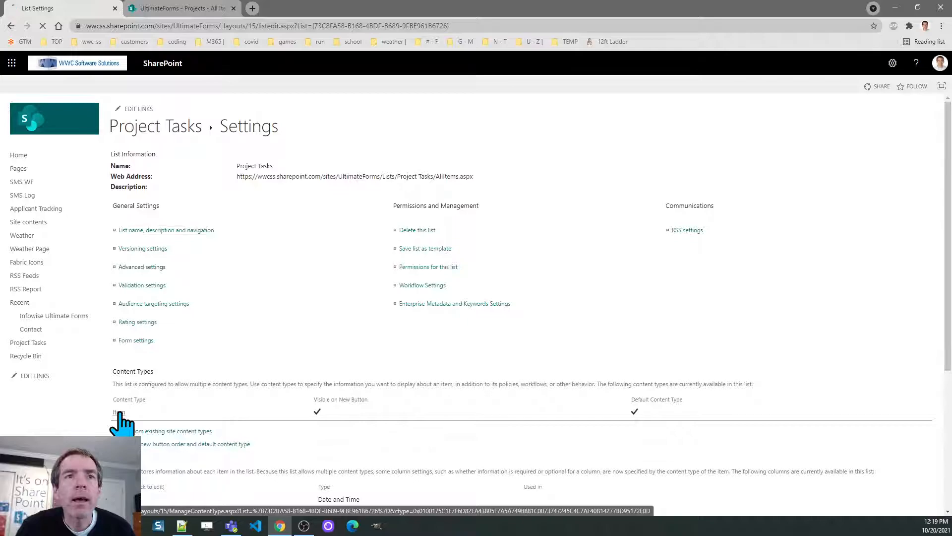
# Delete the default Item content type from the Project Tasks list
pyautogui.click(117, 411)
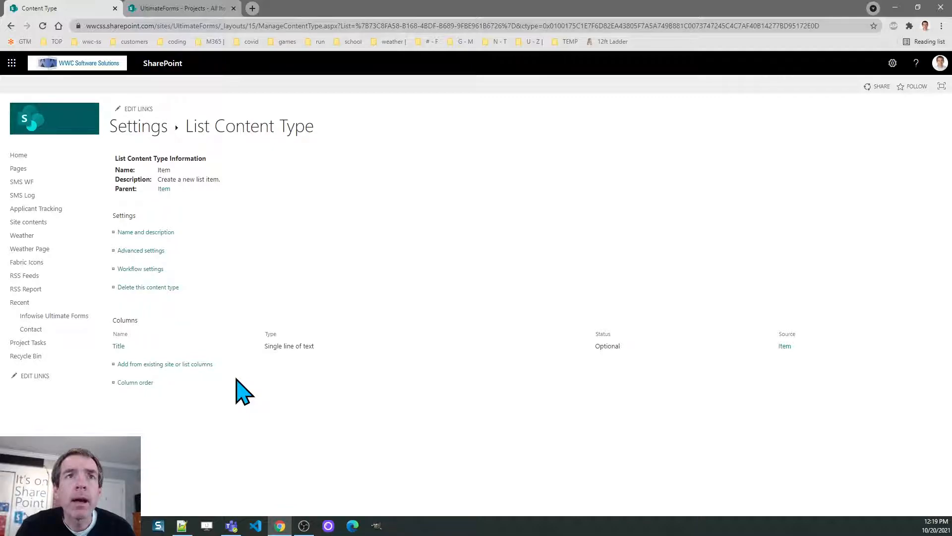
pyautogui.click(148, 287)
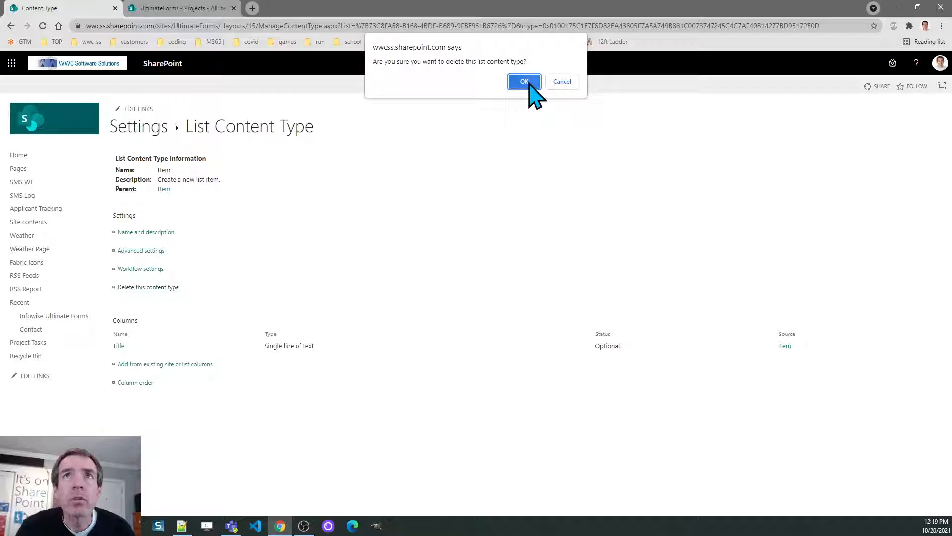
pyautogui.click(524, 82)
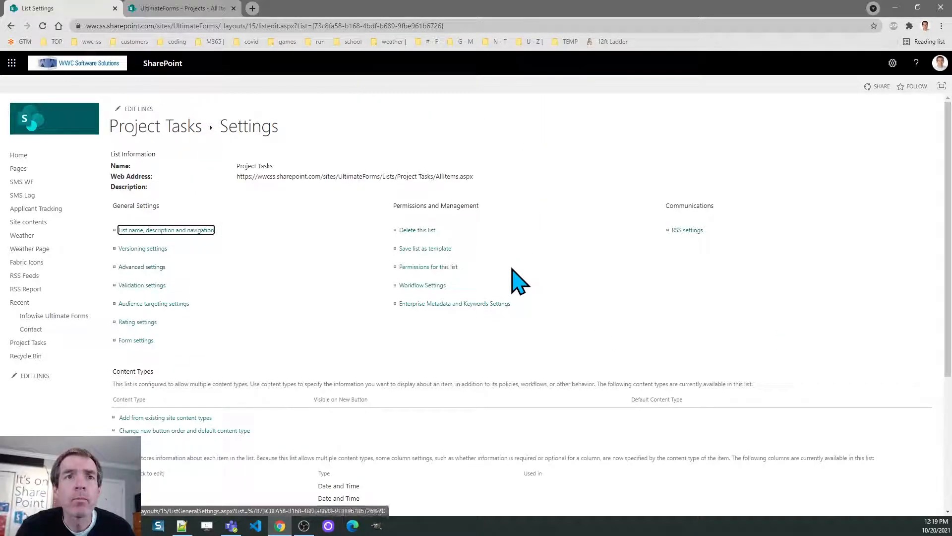
pyautogui.moveTo(338, 377)
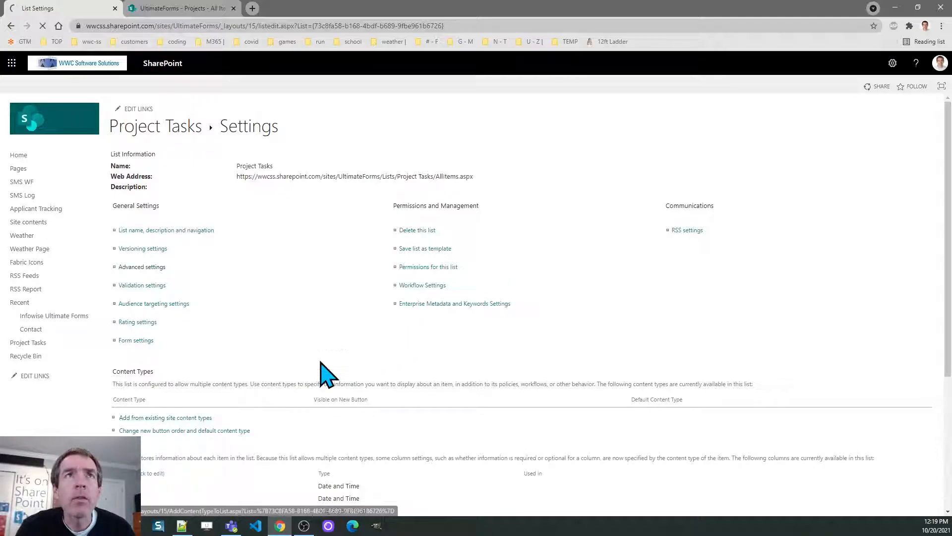
# Add the Infowise Associated Item site content type from the Infowise group to Project Tasks
pyautogui.click(166, 417)
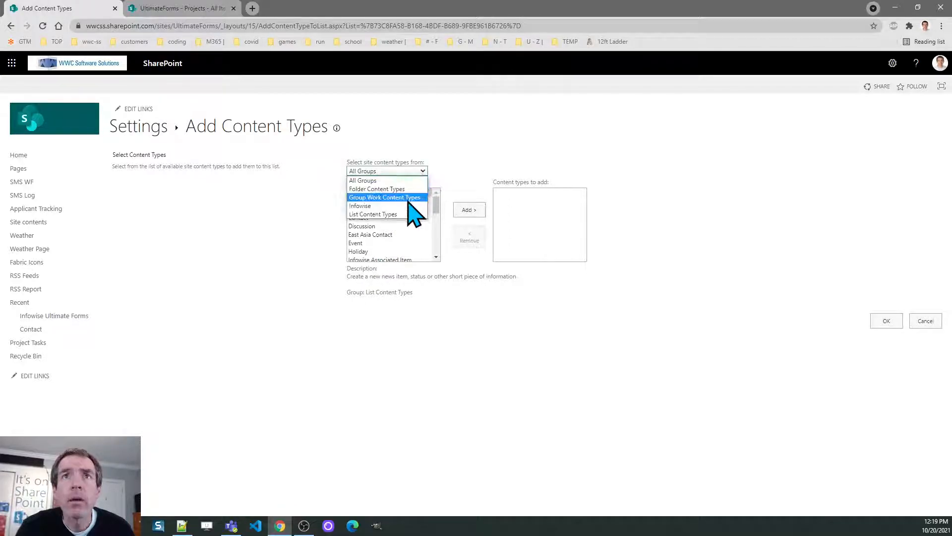
pyautogui.click(360, 206)
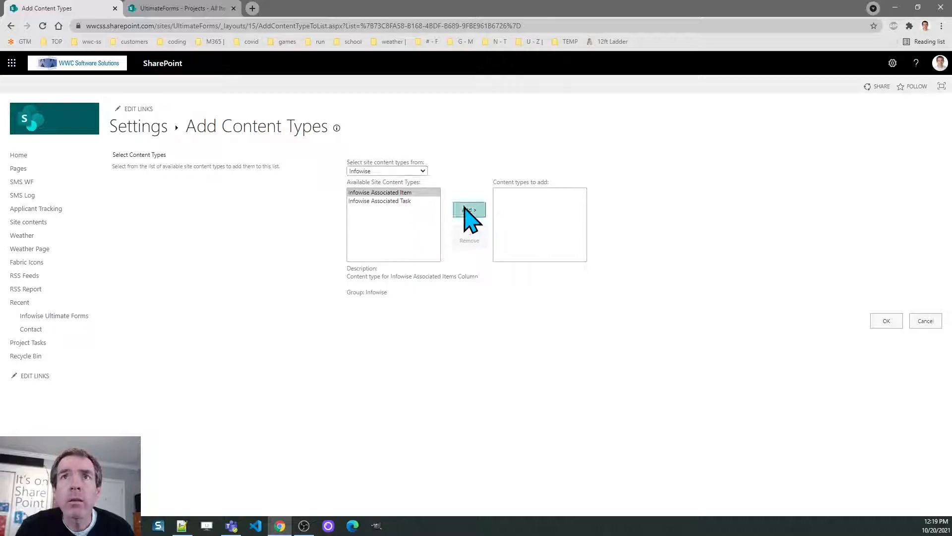
pyautogui.click(469, 210)
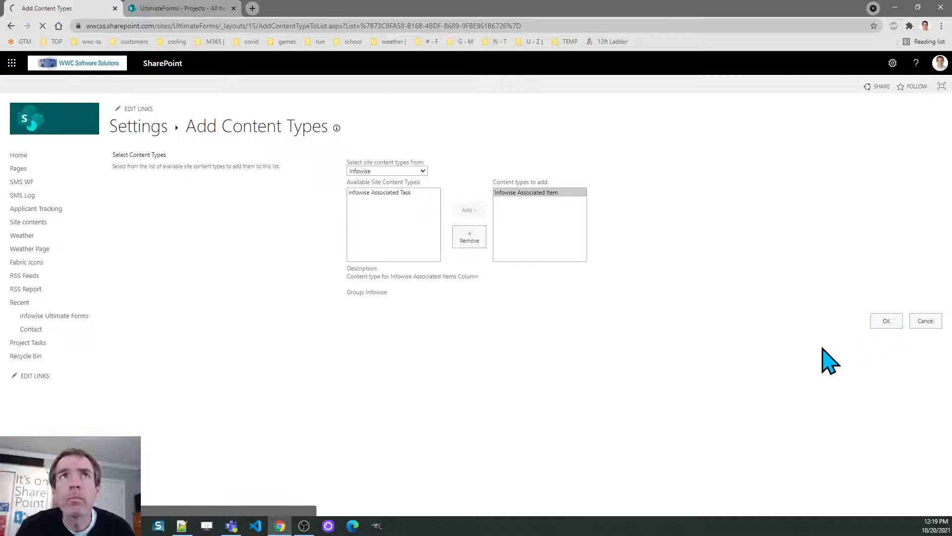
pyautogui.click(886, 320)
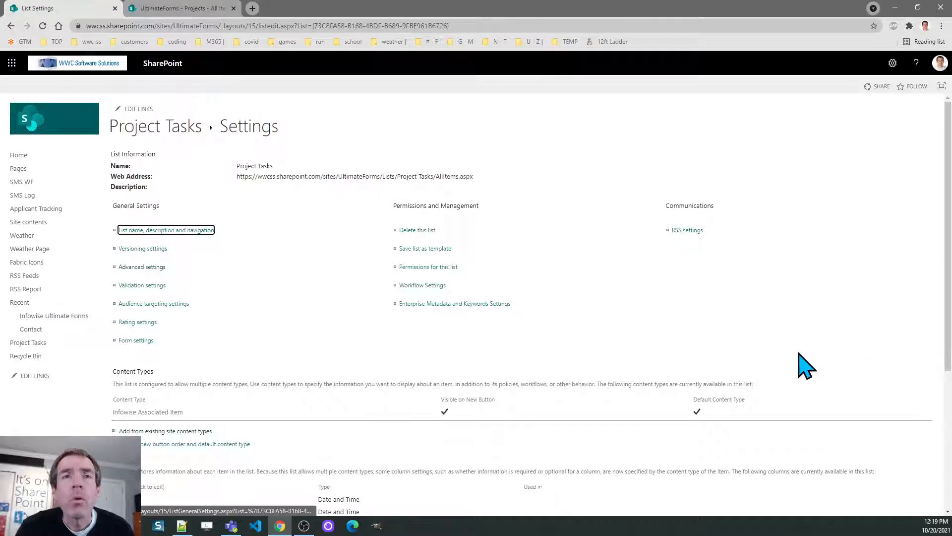
pyautogui.moveTo(473, 362)
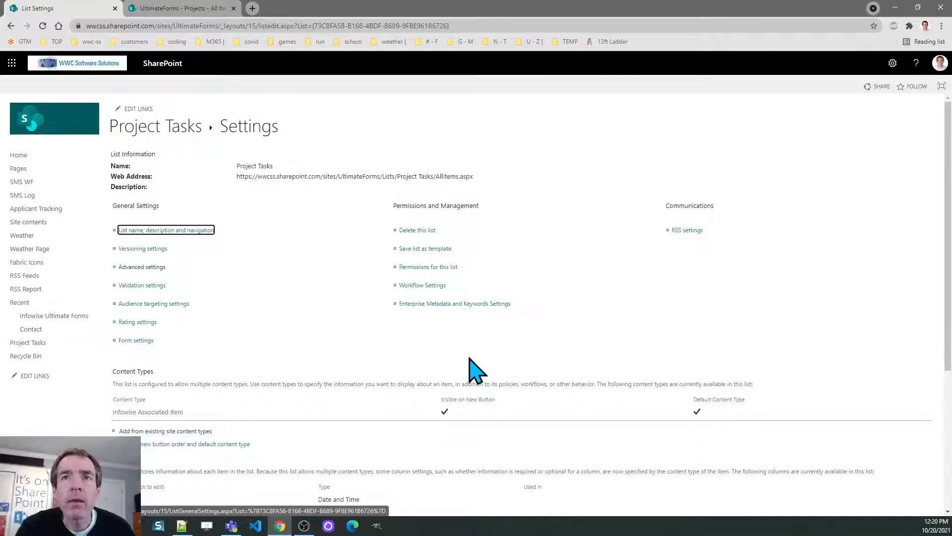
pyautogui.moveTo(349, 293)
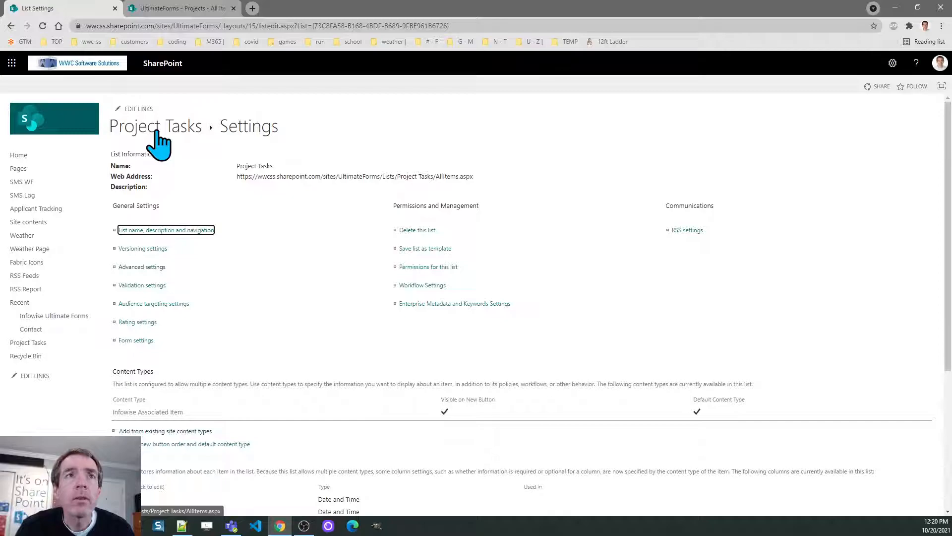
pyautogui.moveTo(154, 126)
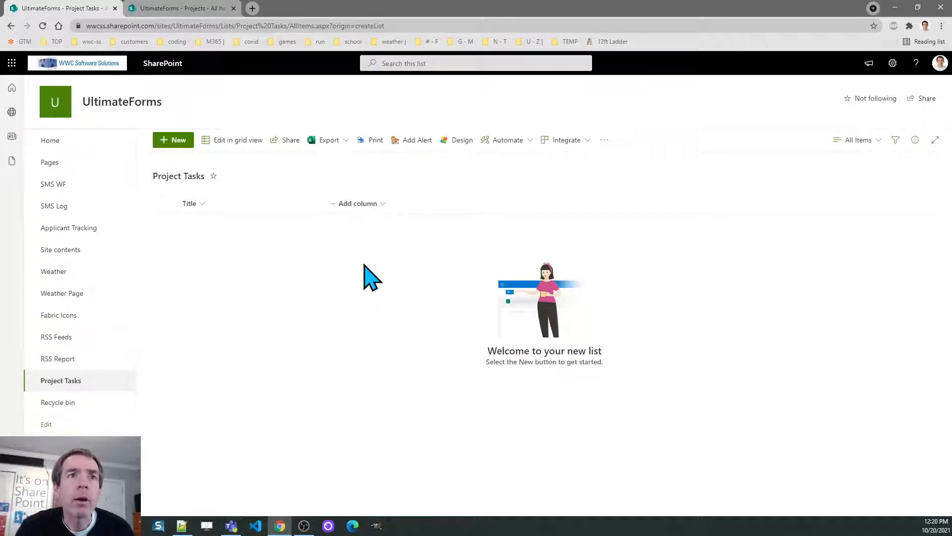
pyautogui.moveTo(54, 271)
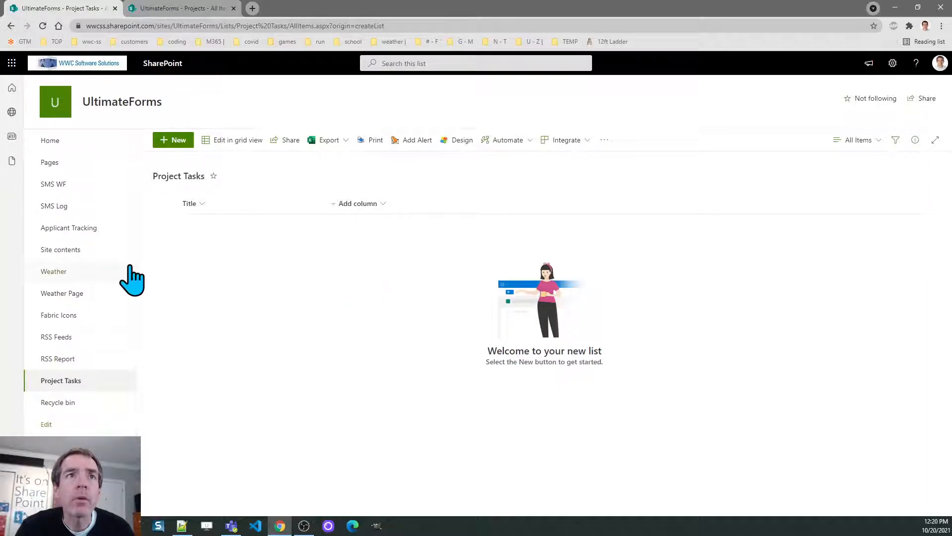
# Create a document library named 'Project Documents' from Site contents
pyautogui.click(60, 249)
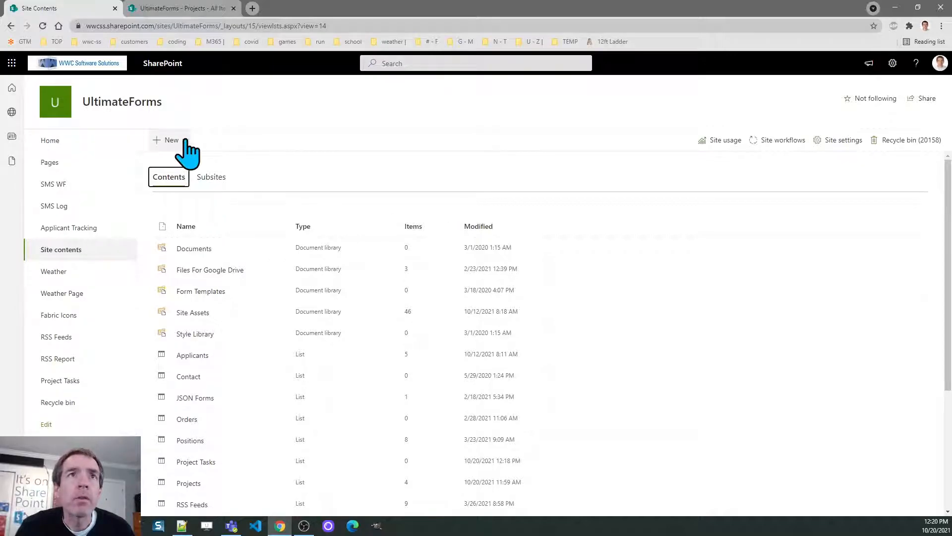
pyautogui.click(170, 140)
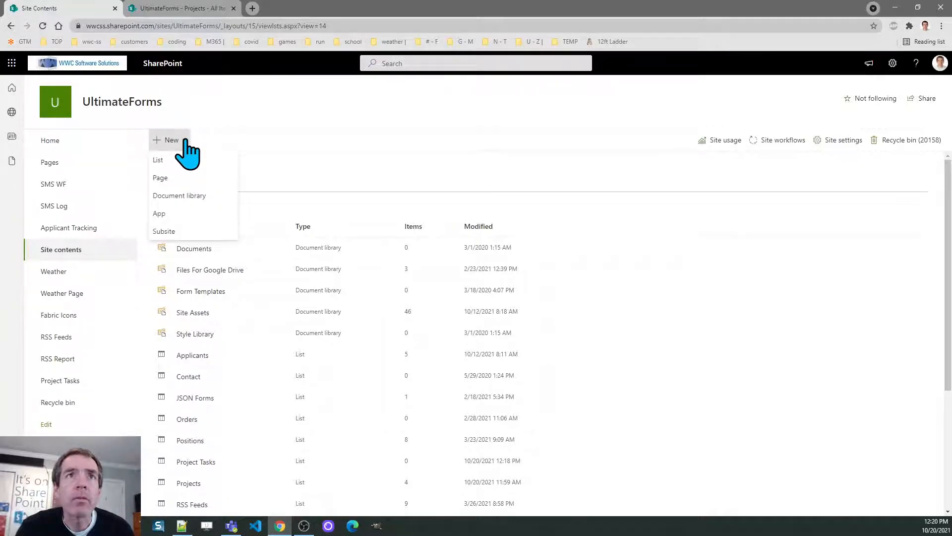
pyautogui.moveTo(190, 208)
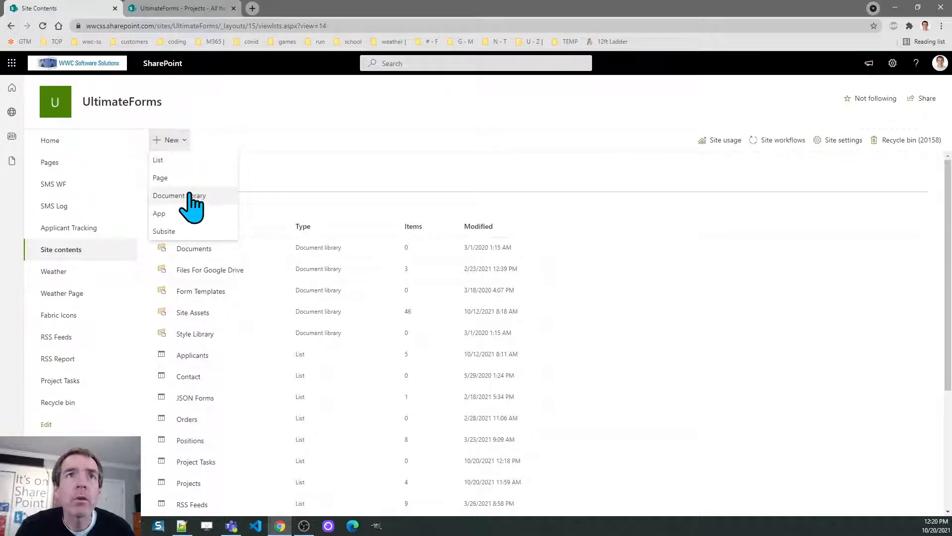
pyautogui.click(179, 196)
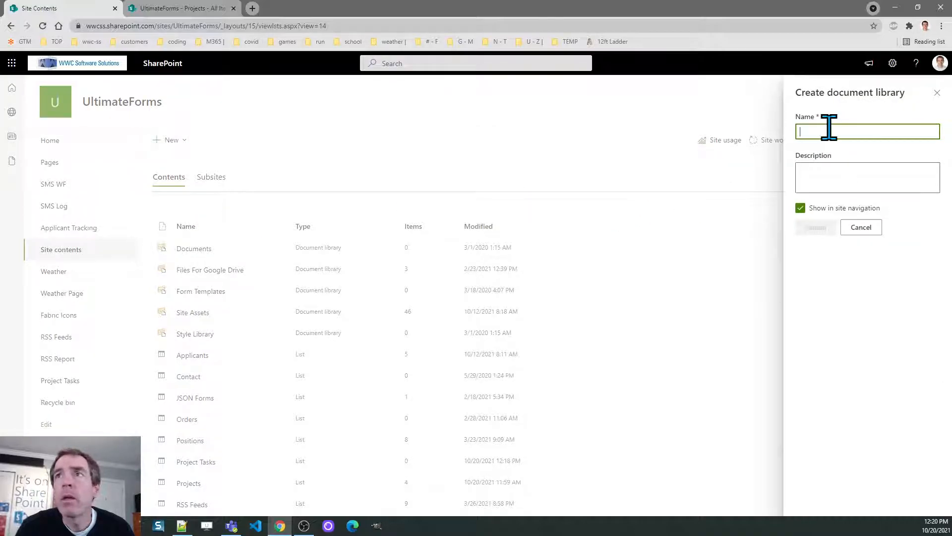
pyautogui.write('Project Documents')
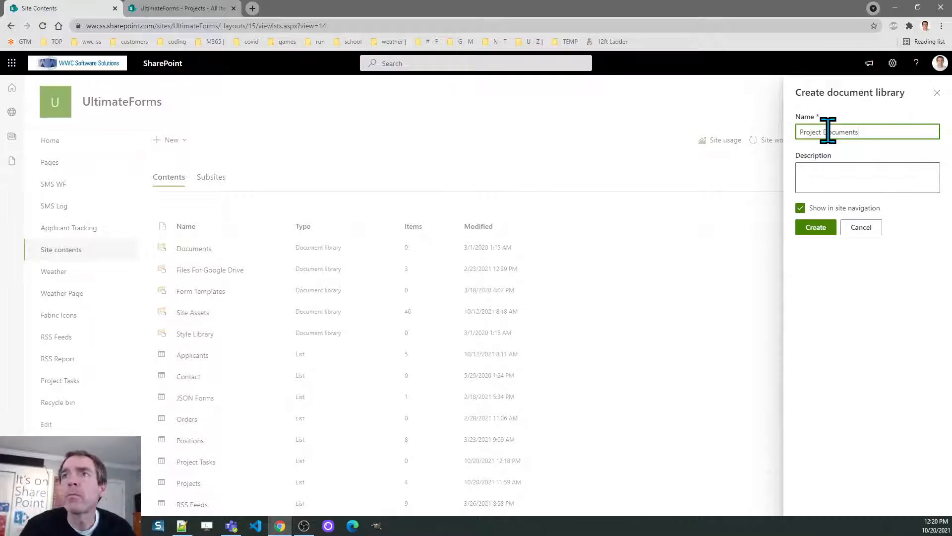
pyautogui.click(816, 227)
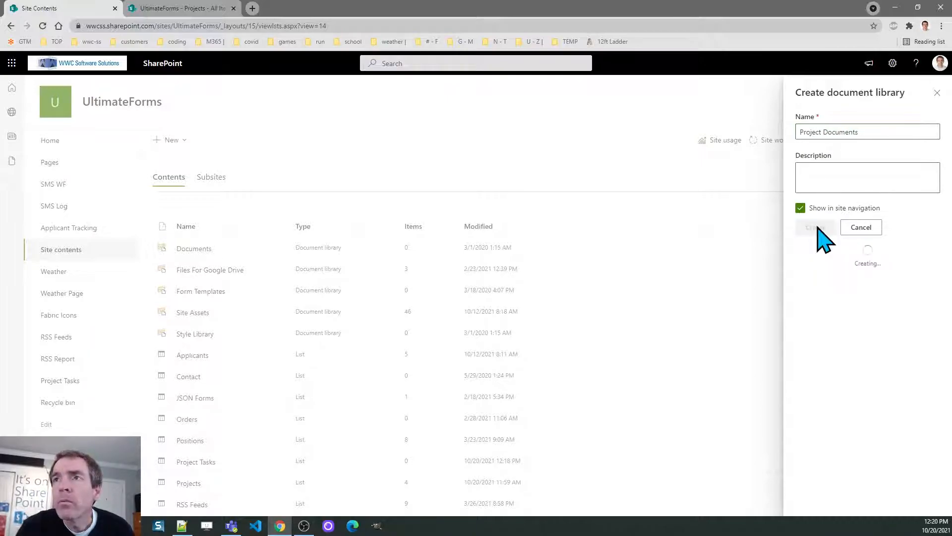
pyautogui.click(816, 226)
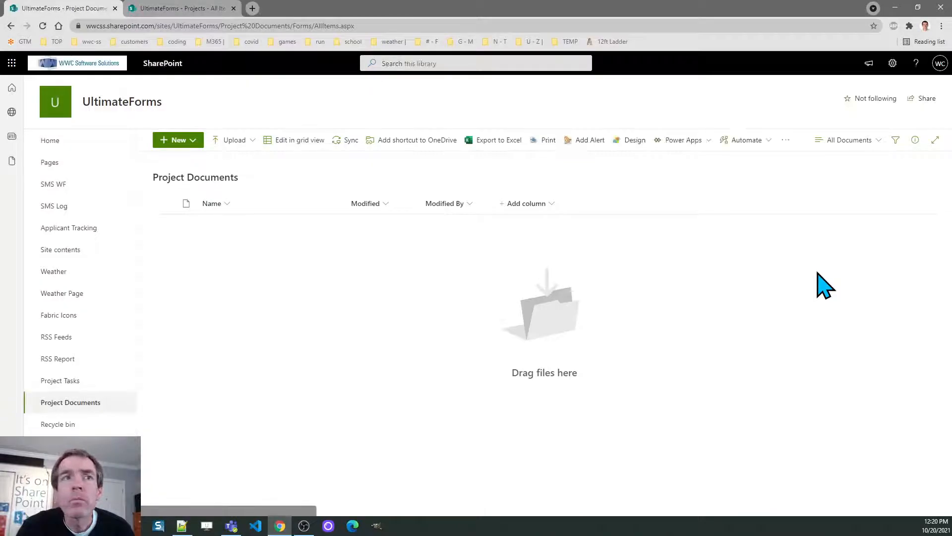
pyautogui.moveTo(532, 253)
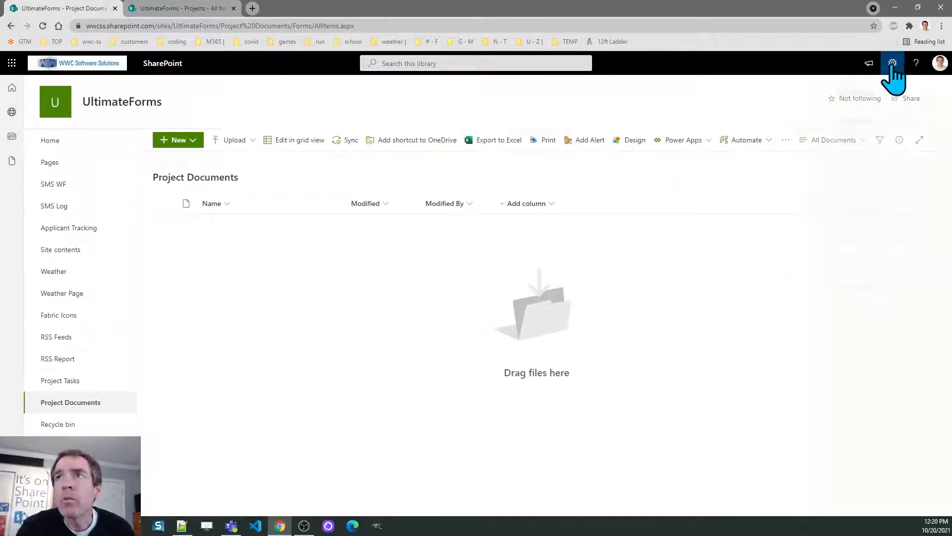
# Set 'Allow management of content types' to Yes in Project Documents advanced settings
pyautogui.click(895, 62)
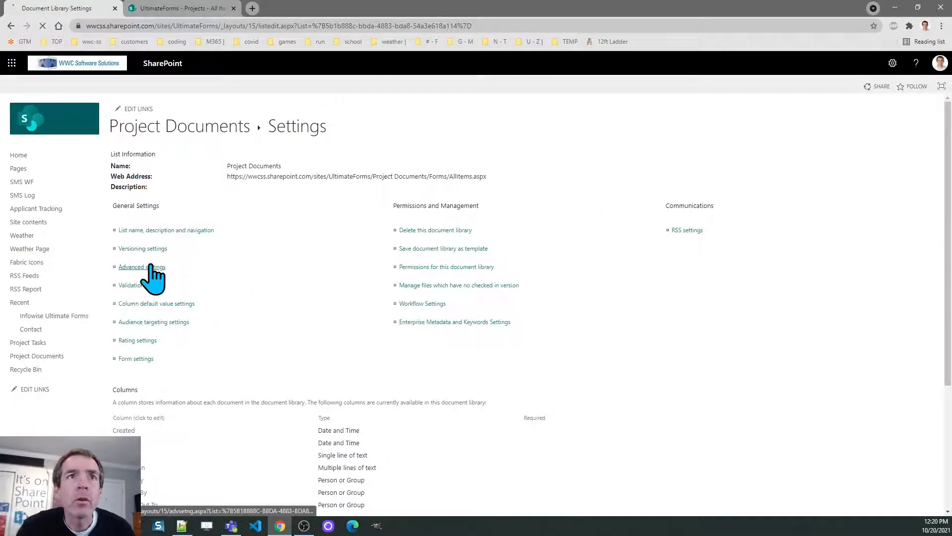
pyautogui.click(142, 266)
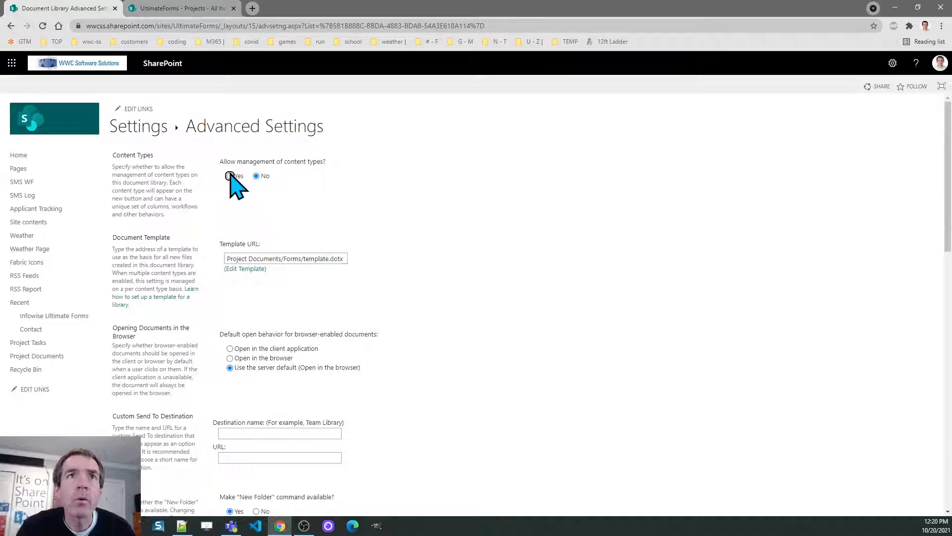
pyautogui.click(230, 176)
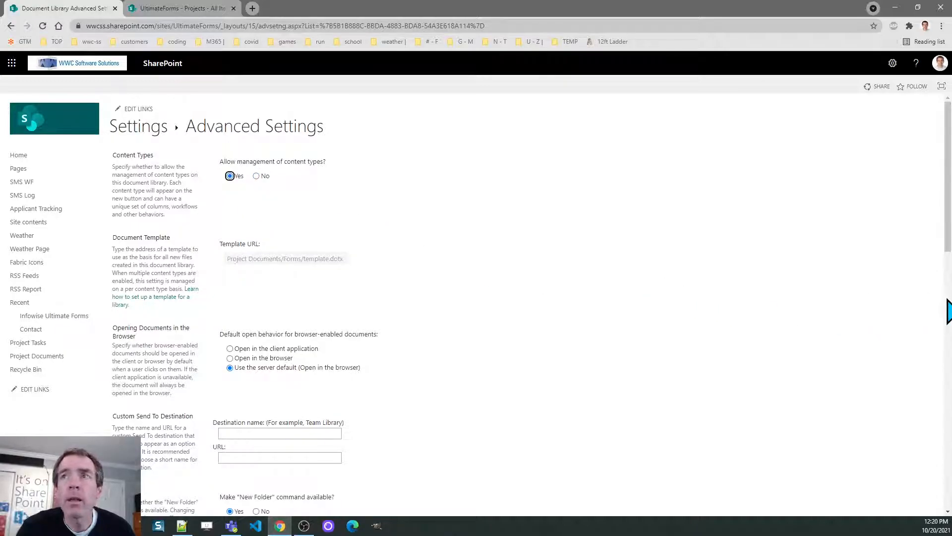
pyautogui.scroll(-3)
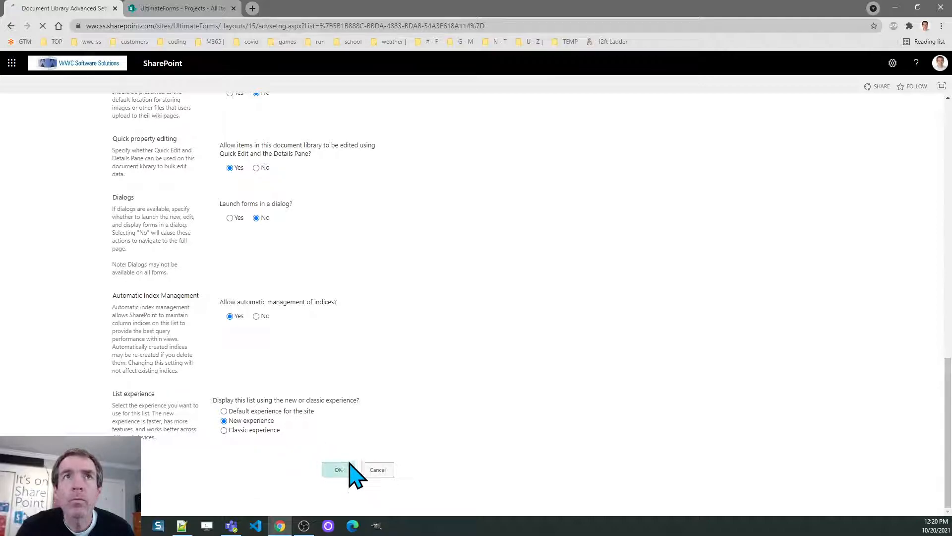
pyautogui.click(337, 469)
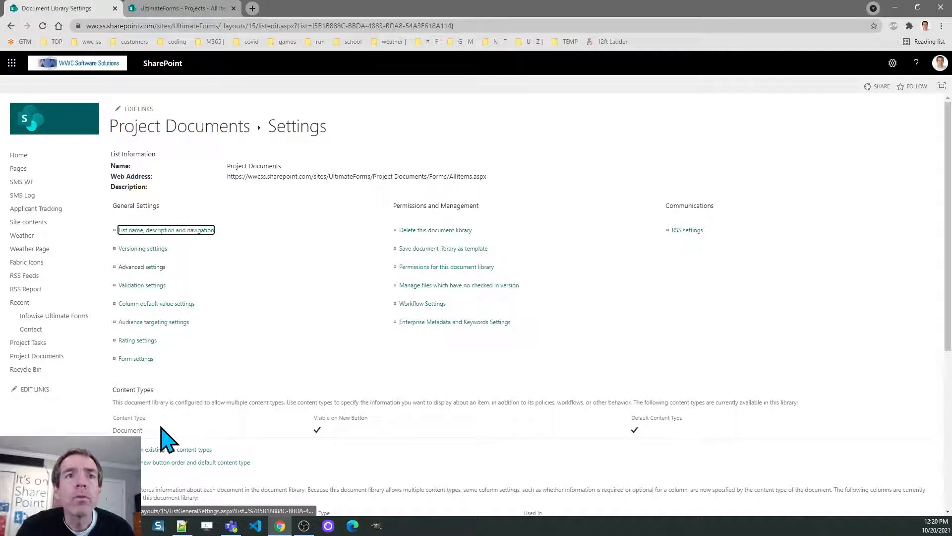
# Delete the Document content type from Project Documents and confirm the deletion
pyautogui.click(128, 430)
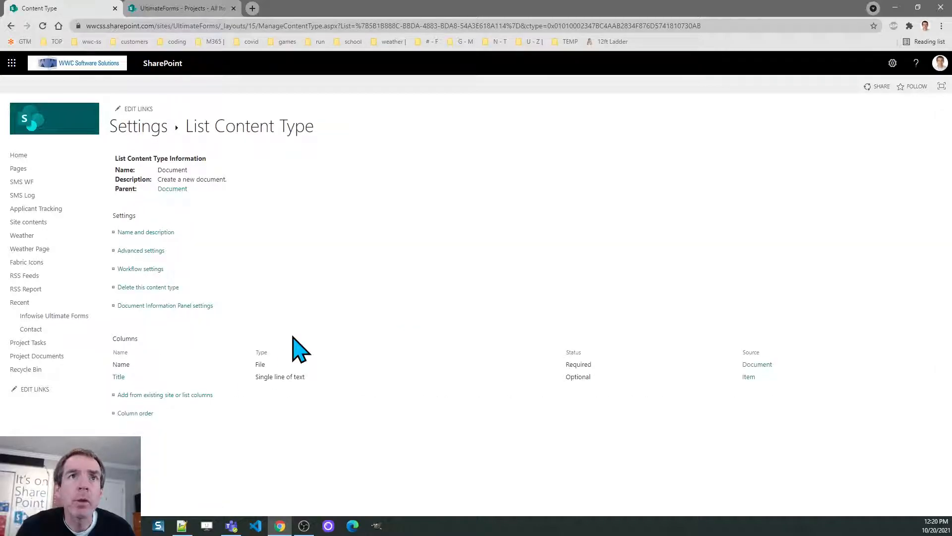
pyautogui.click(148, 287)
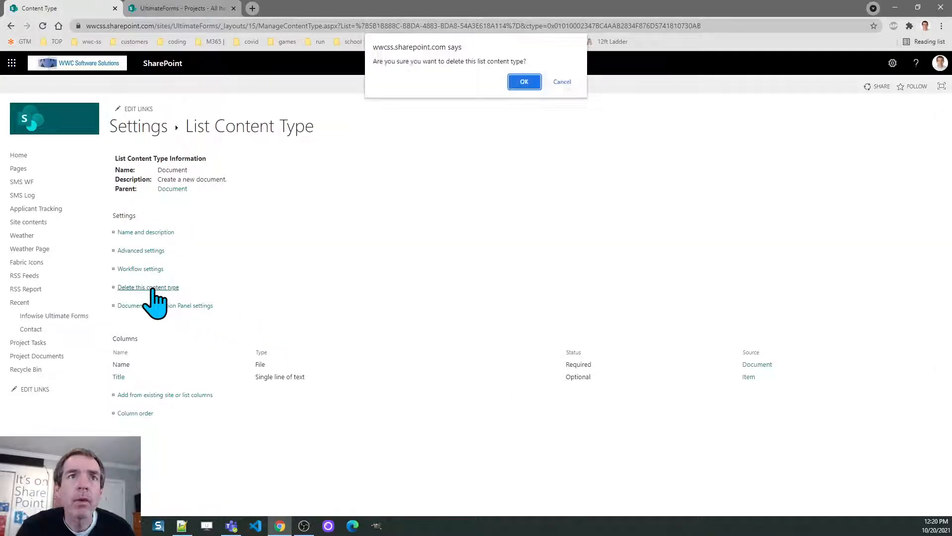
pyautogui.click(524, 80)
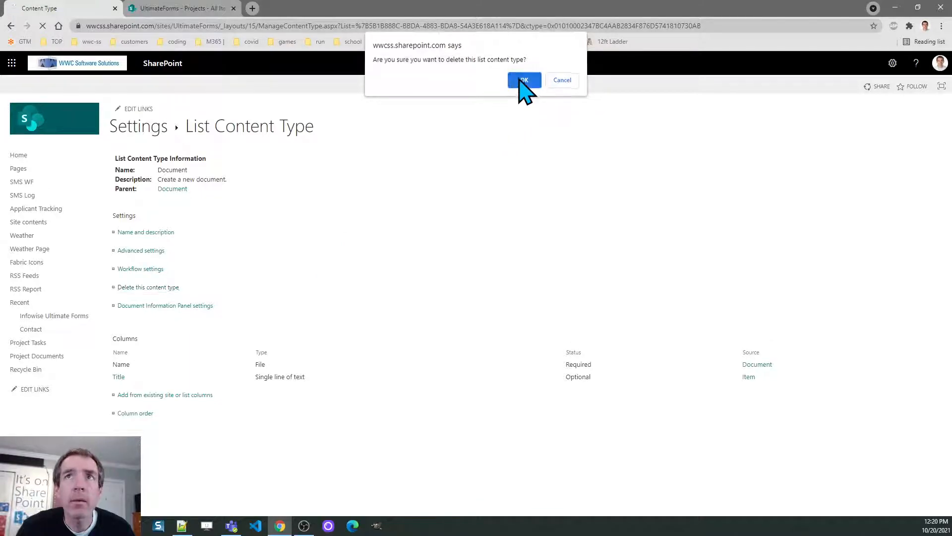
pyautogui.click(523, 79)
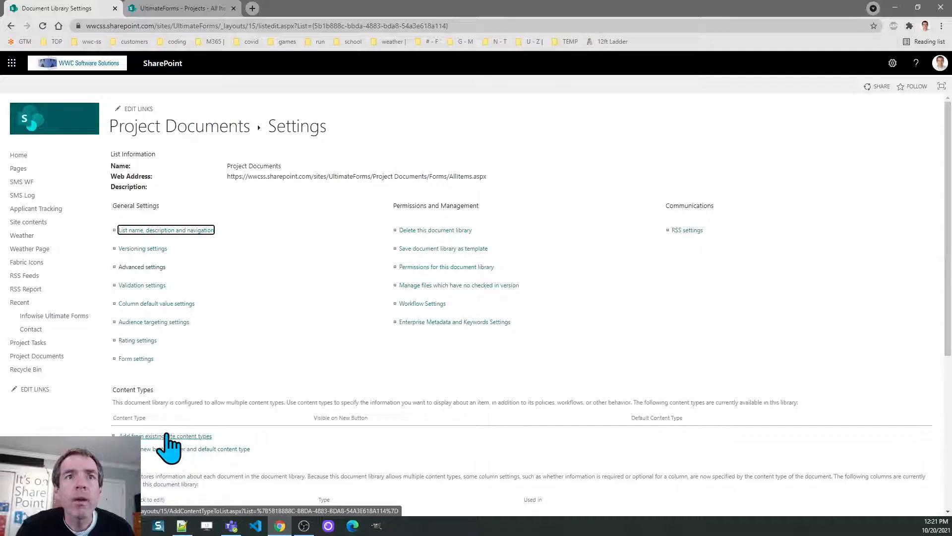
# Filter existing content types to the Infowise group and pick Infowise Associated Document
pyautogui.click(164, 436)
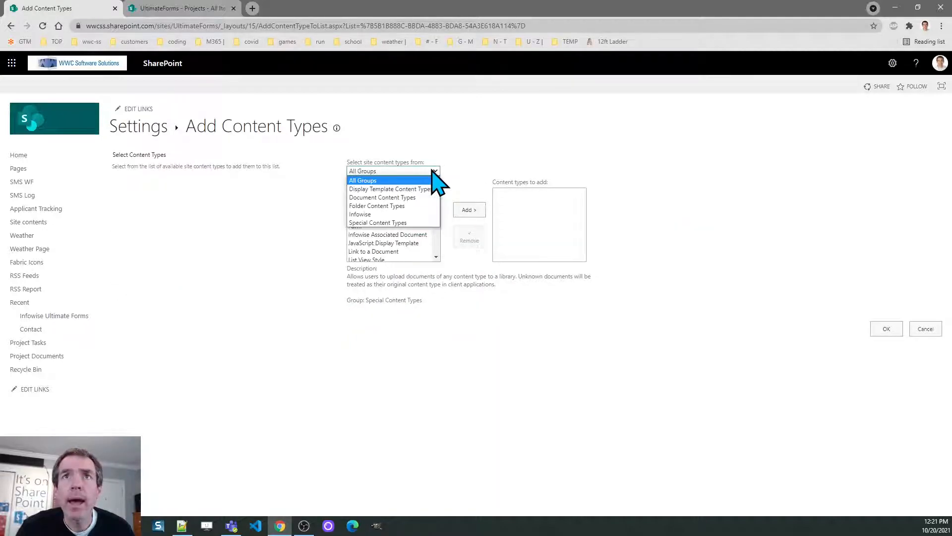
pyautogui.click(360, 213)
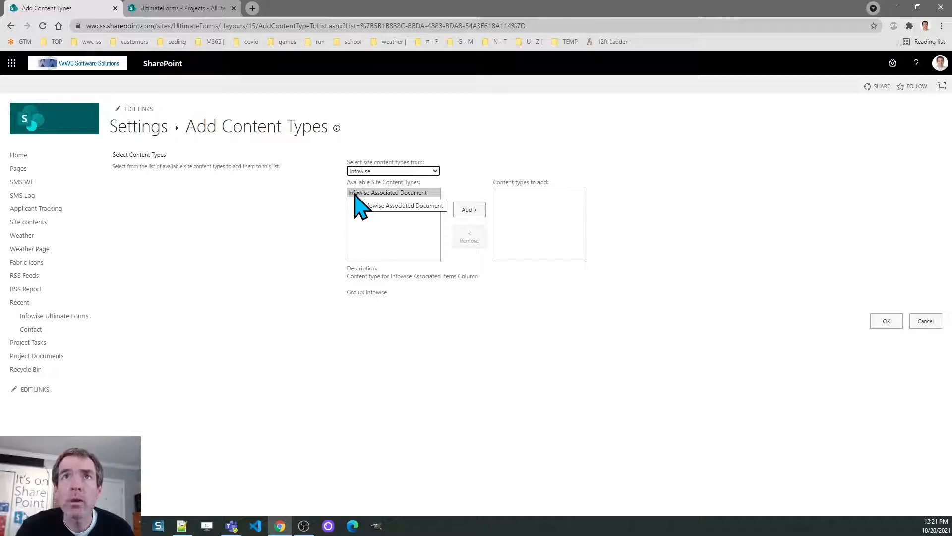
pyautogui.click(470, 210)
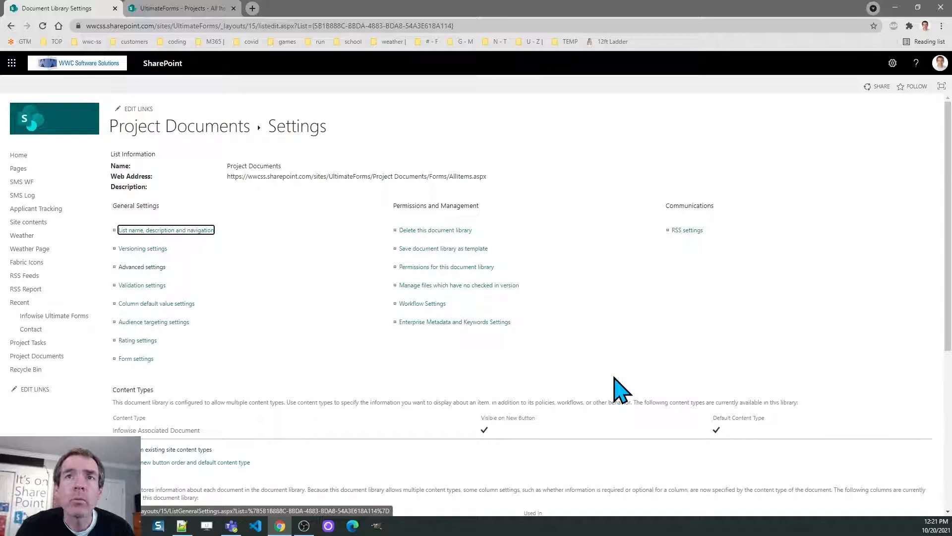
pyautogui.moveTo(555, 211)
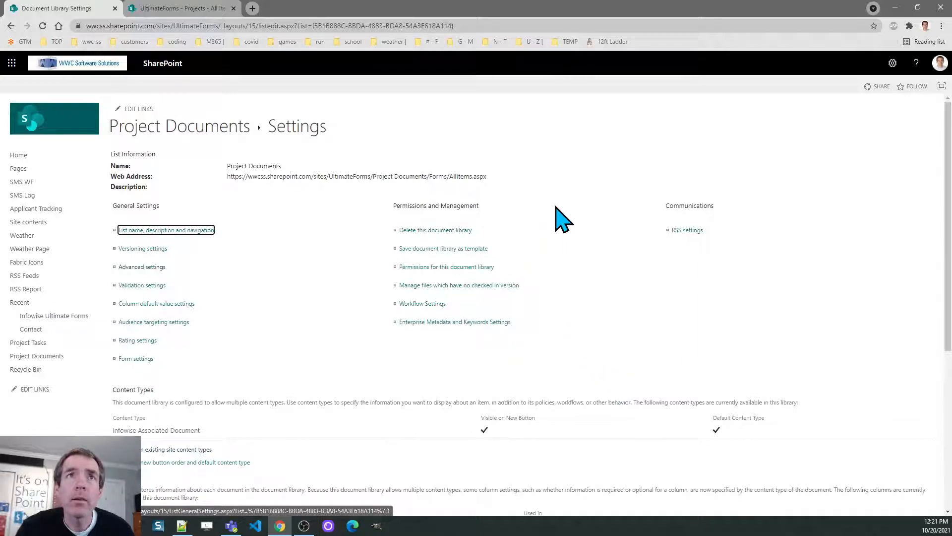
pyautogui.moveTo(421, 118)
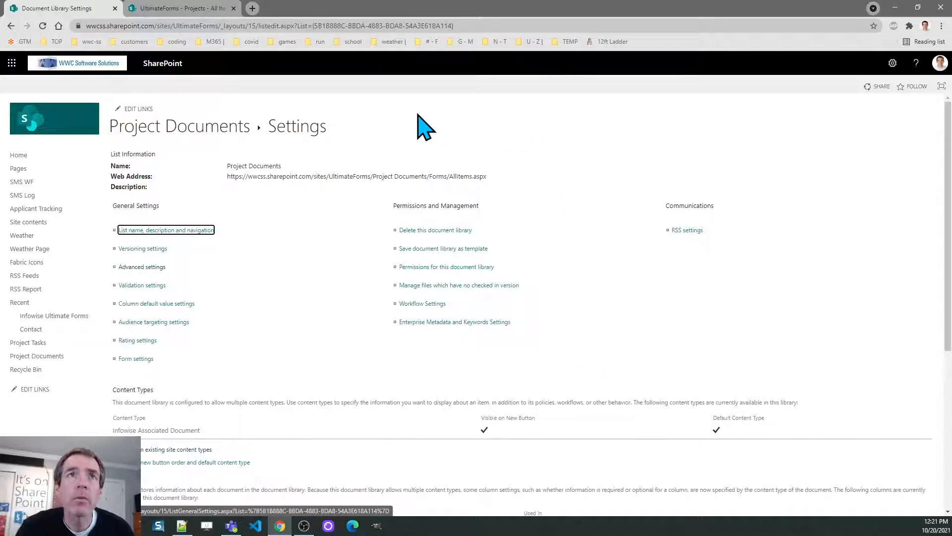
pyautogui.moveTo(326, 239)
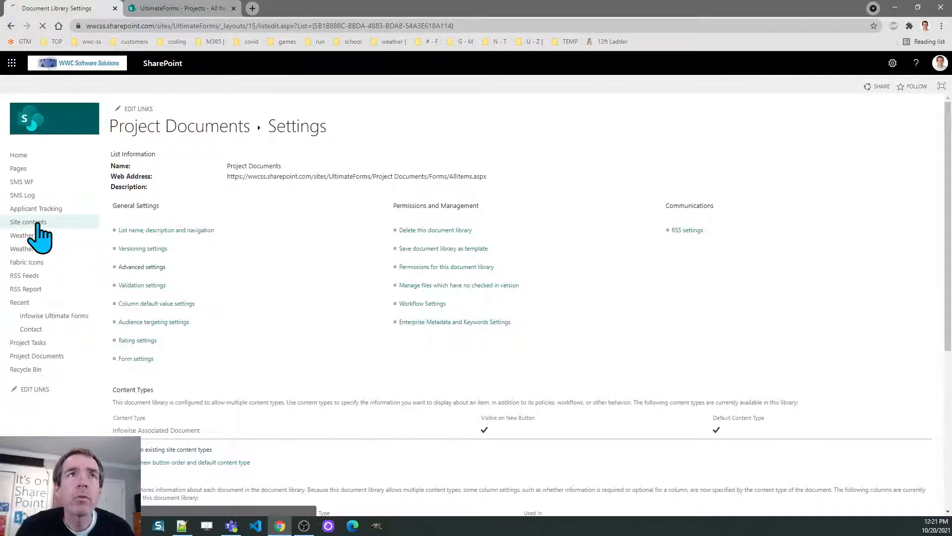
# Leave library settings and return to the site's contents
pyautogui.click(28, 222)
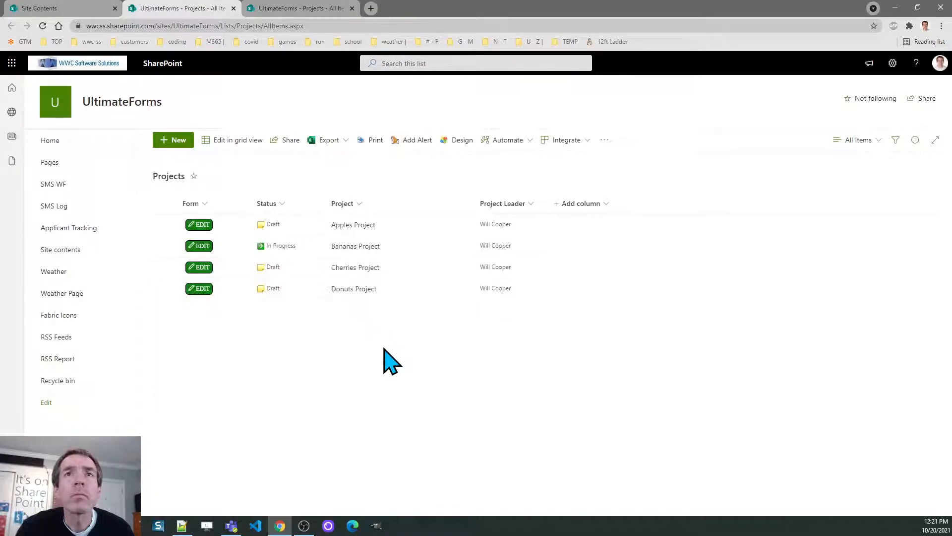
pyautogui.moveTo(444, 249)
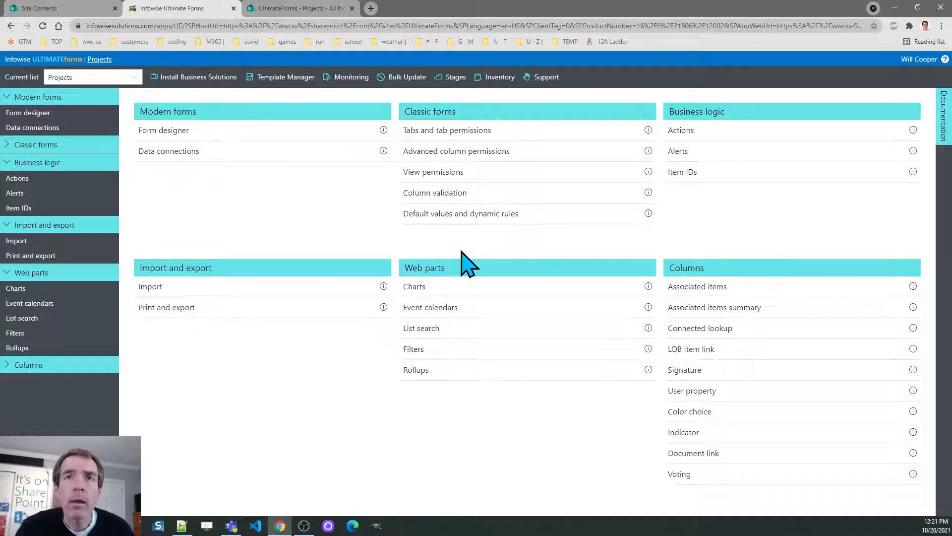
pyautogui.moveTo(708, 271)
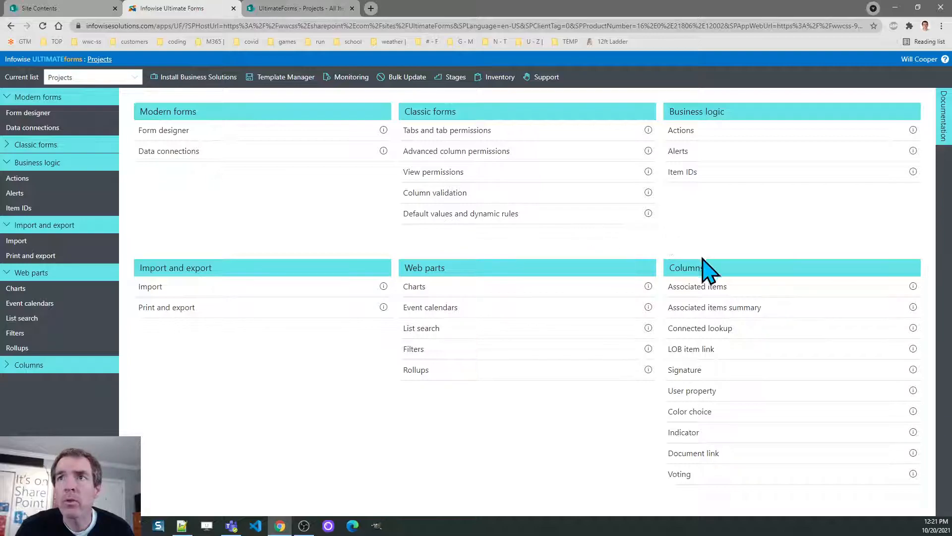
# Add an associated items column titled 'Project Tasks' with child list Project Tasks and save
pyautogui.click(696, 286)
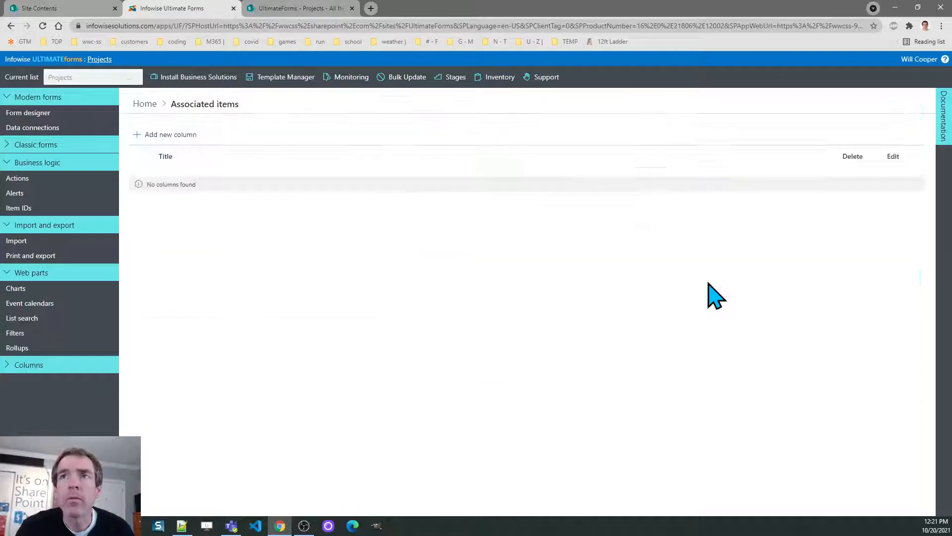
pyautogui.click(170, 135)
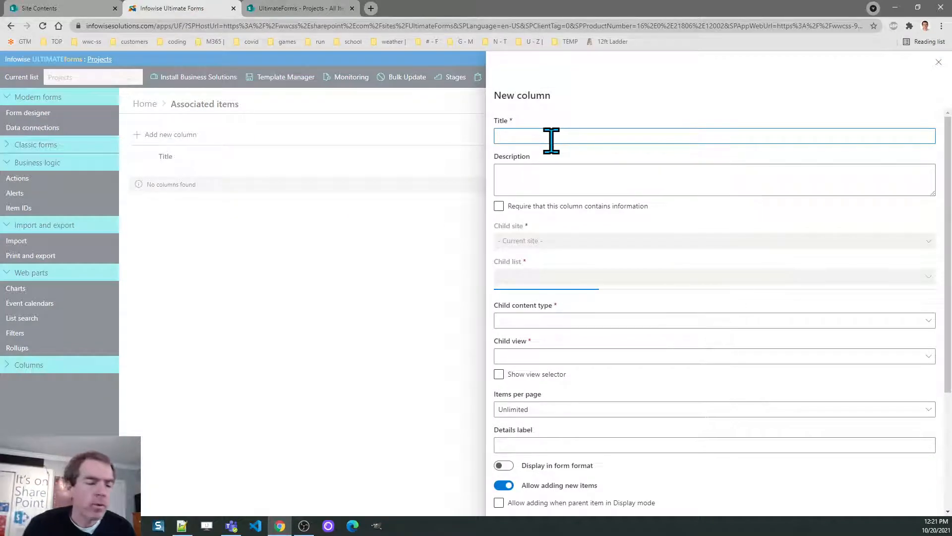
pyautogui.write('Project Tasks')
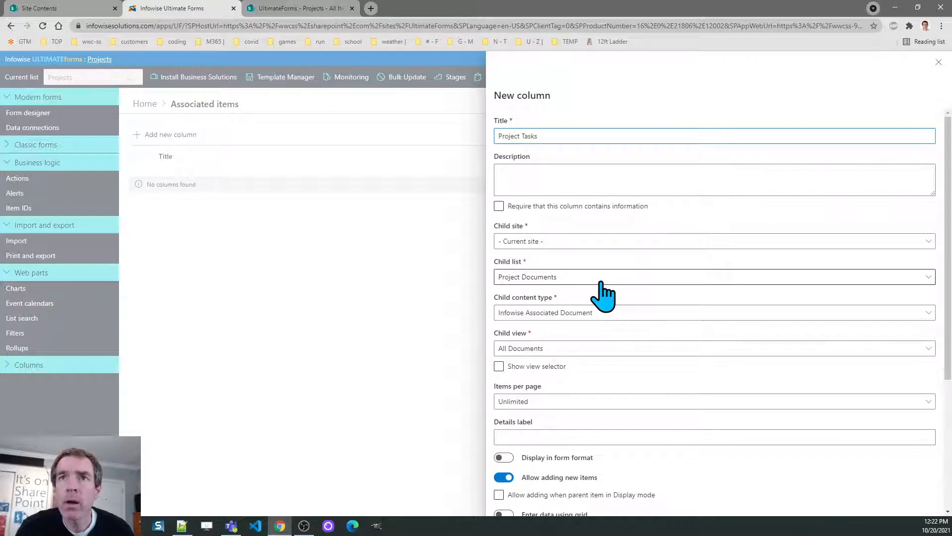
pyautogui.click(713, 277)
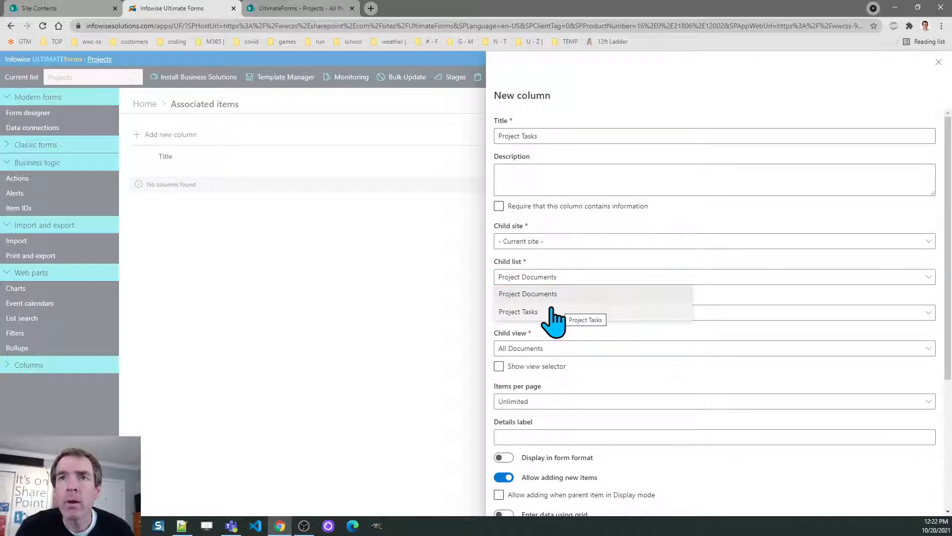
pyautogui.click(518, 311)
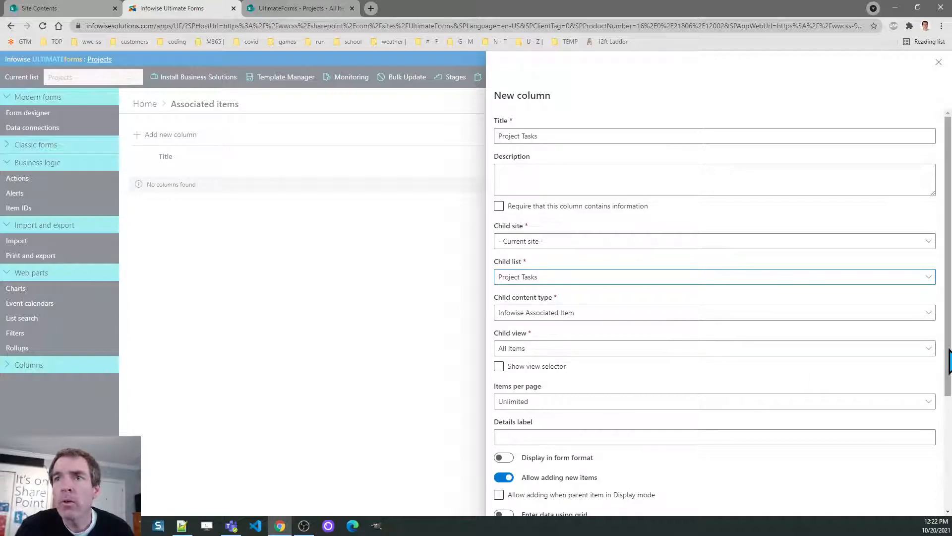
pyautogui.scroll(-3)
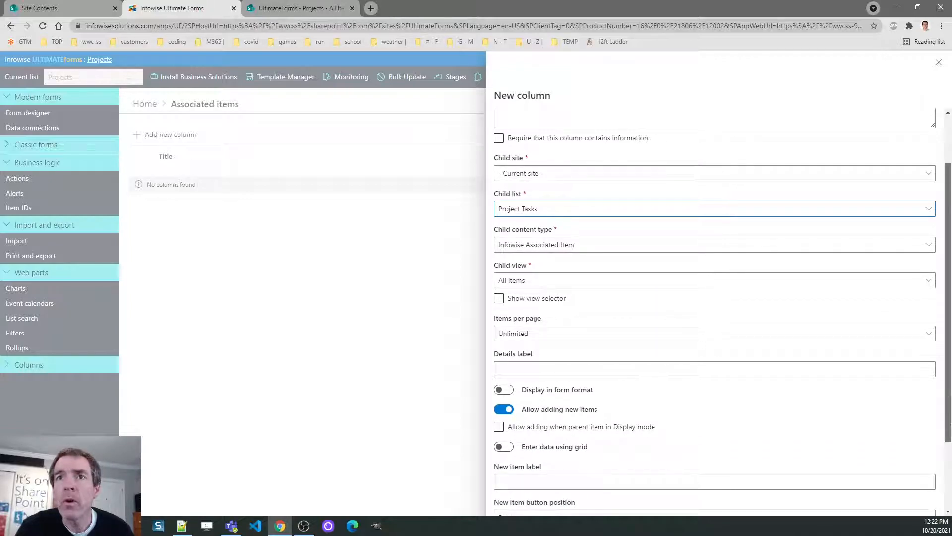
pyautogui.scroll(-3)
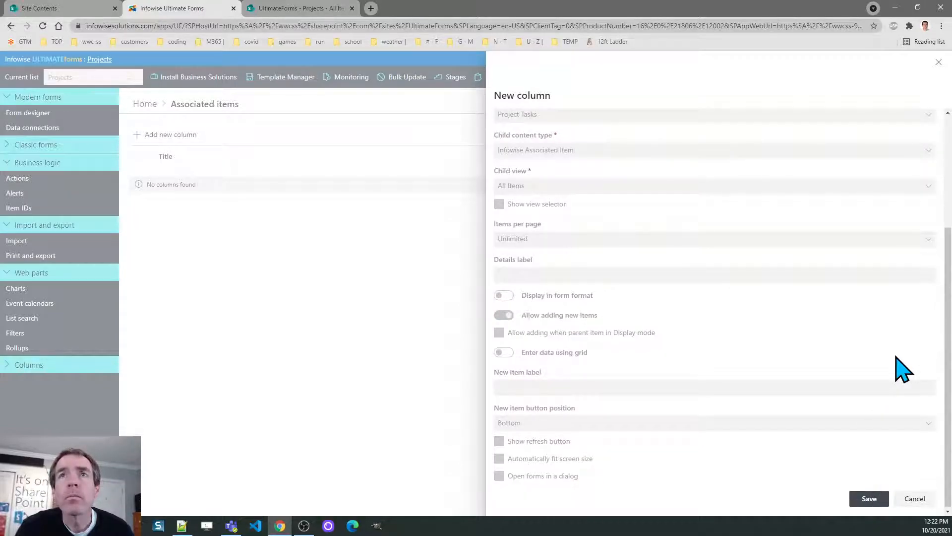
pyautogui.click(869, 499)
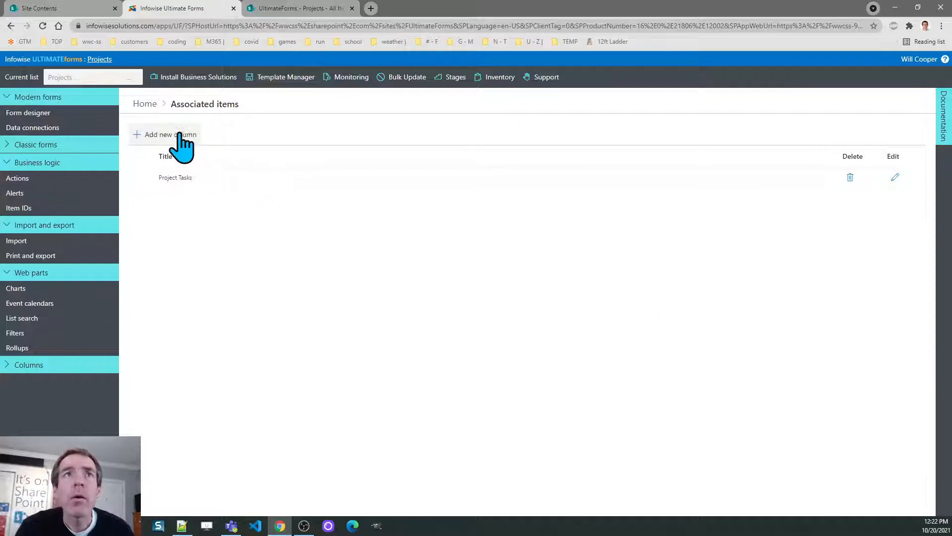
# Create a 'Project Documents' associated items column linked to the Project Documents library
pyautogui.click(171, 135)
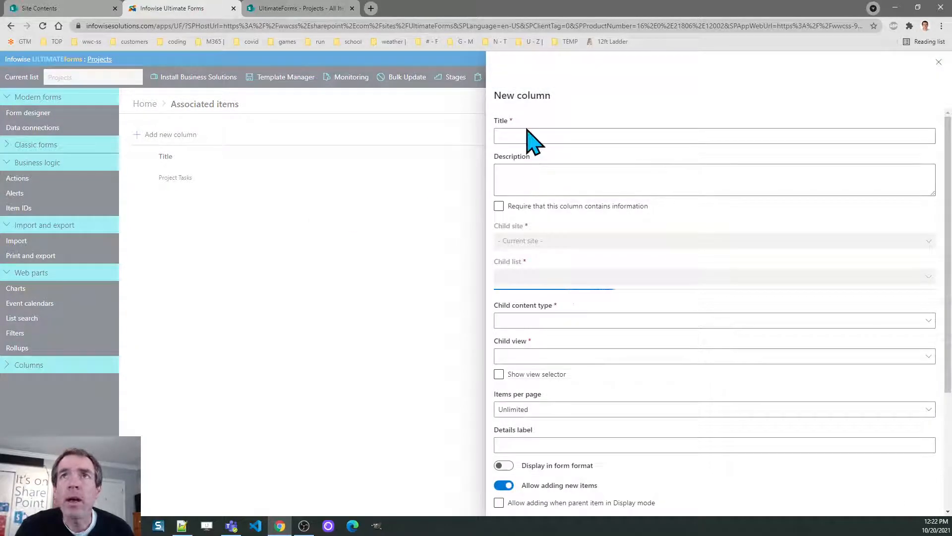
pyautogui.write('Project Documents')
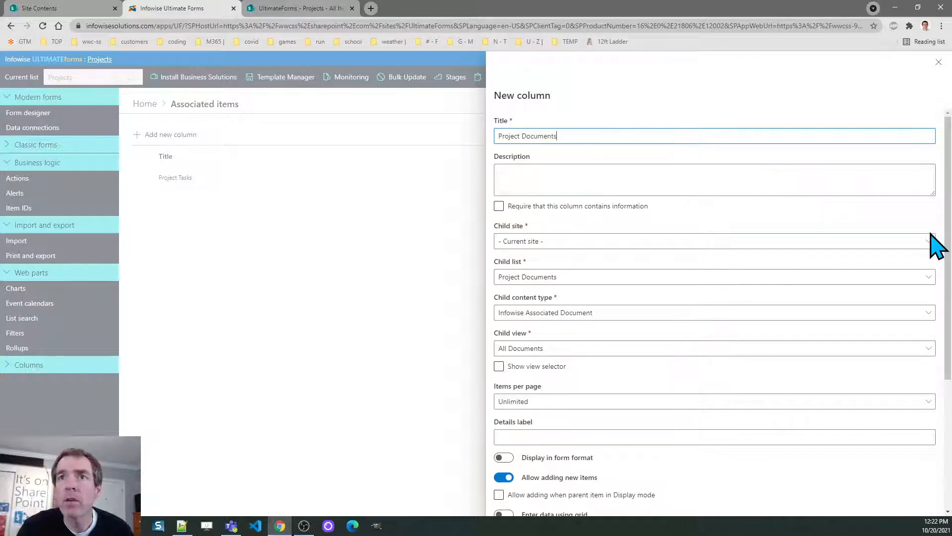
pyautogui.scroll(-3)
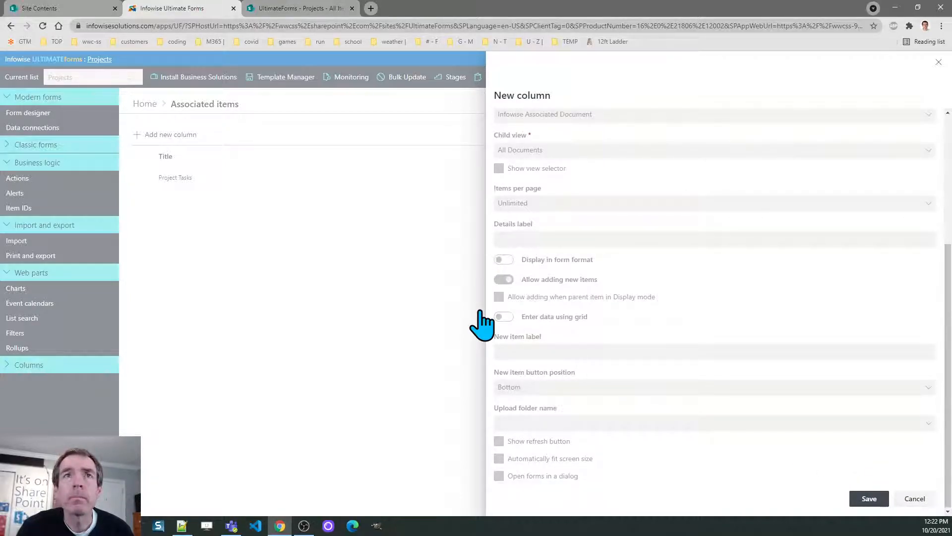
pyautogui.click(869, 499)
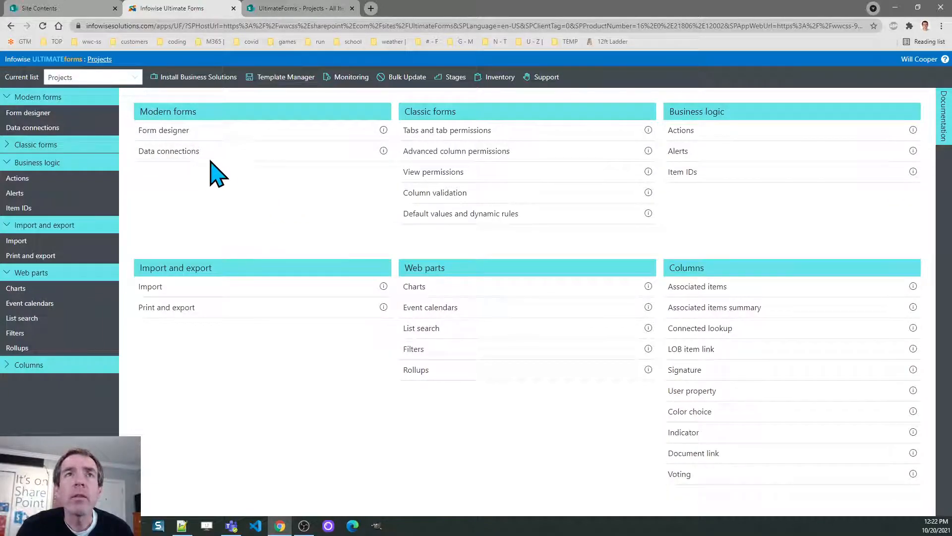
# Place the Project Tasks and Project Documents grids below Status, with a container above them
pyautogui.click(163, 130)
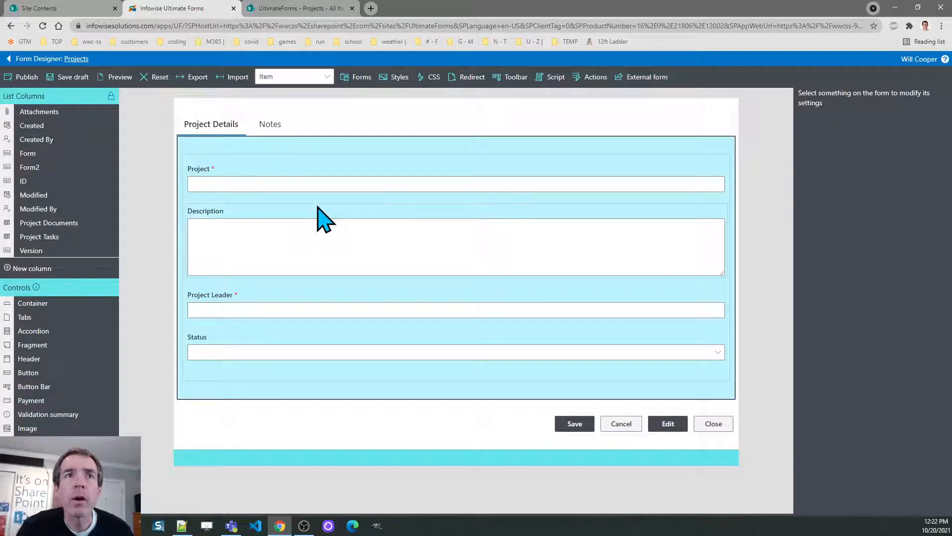
pyautogui.moveTo(245, 301)
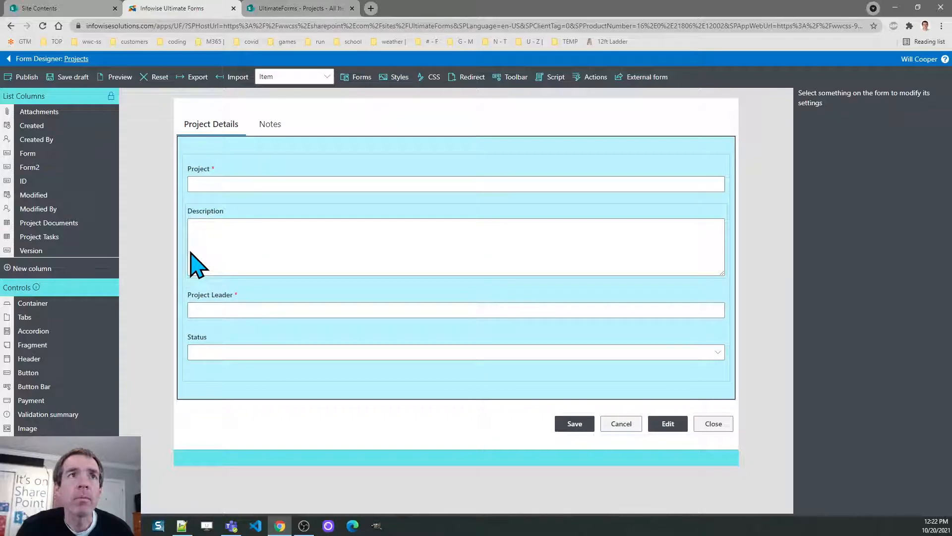
pyautogui.moveTo(40, 236); pyautogui.dragTo(246, 385)
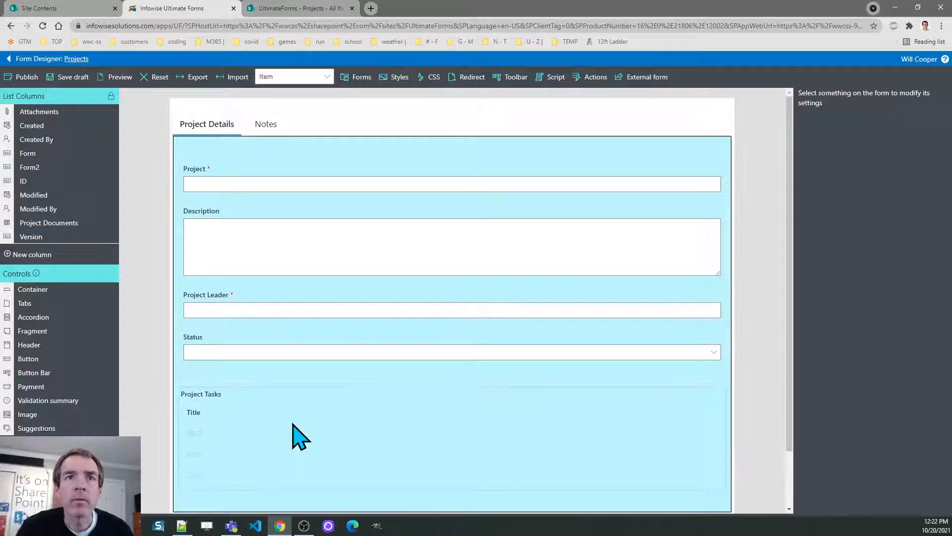
pyautogui.scroll(-3)
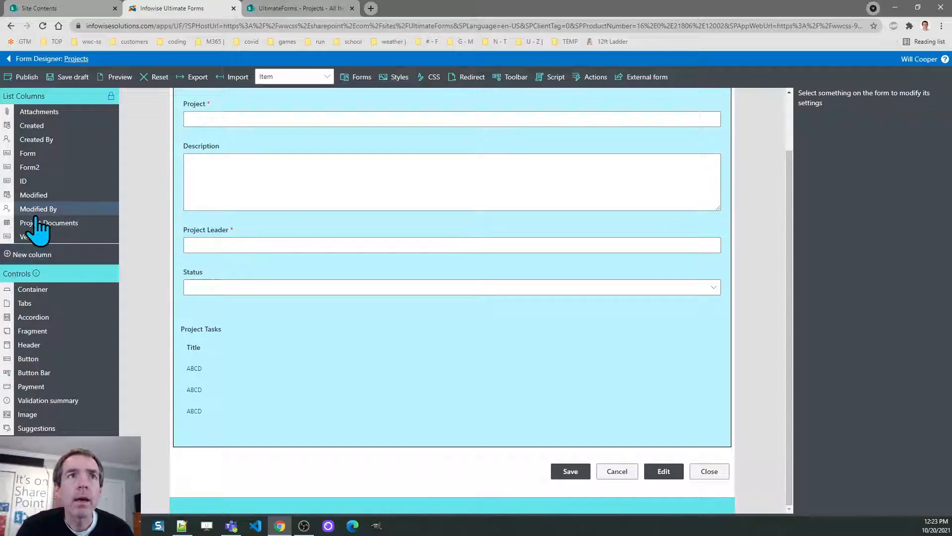
pyautogui.moveTo(39, 222); pyautogui.dragTo(244, 435)
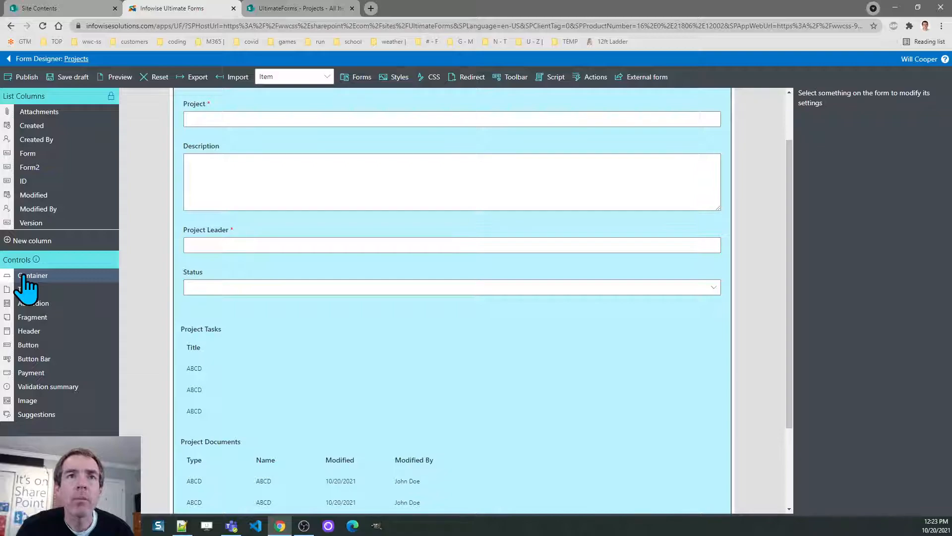
pyautogui.moveTo(33, 275); pyautogui.dragTo(213, 321)
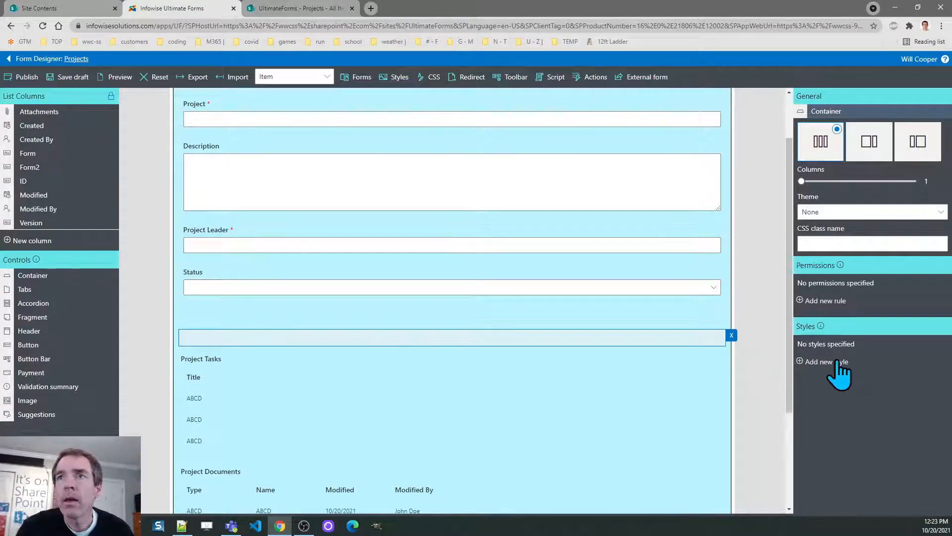
# Style the container with a white ffffff background, solid 1px border and 10px padding
pyautogui.click(826, 361)
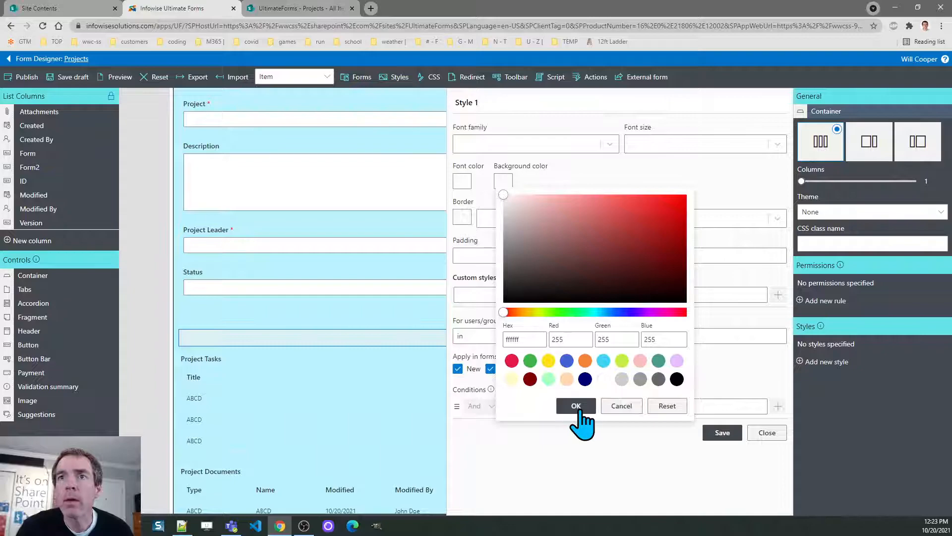
pyautogui.click(576, 406)
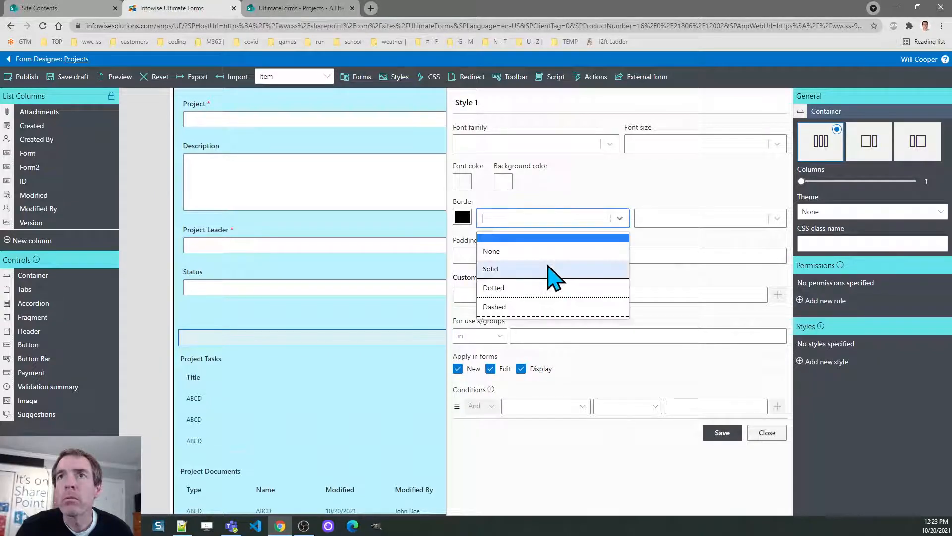
pyautogui.click(504, 268)
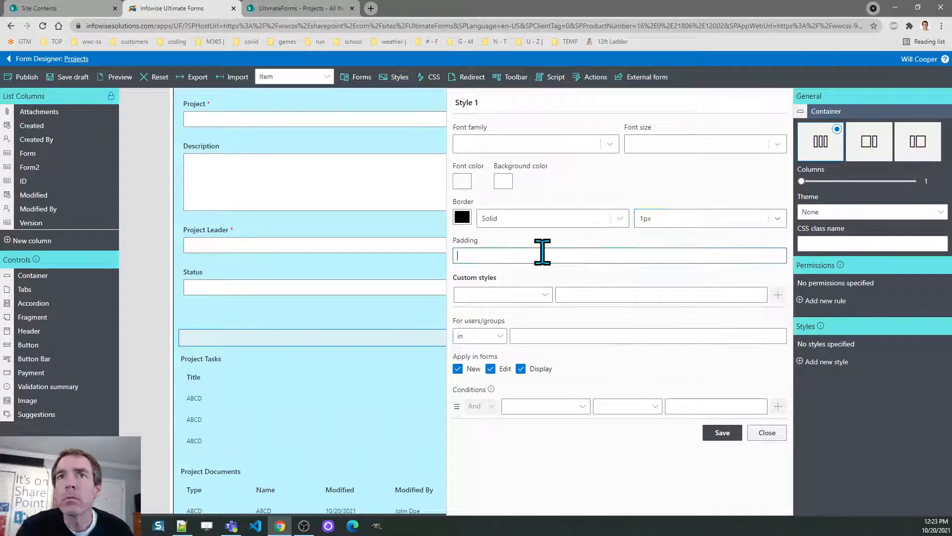
pyautogui.write('10px')
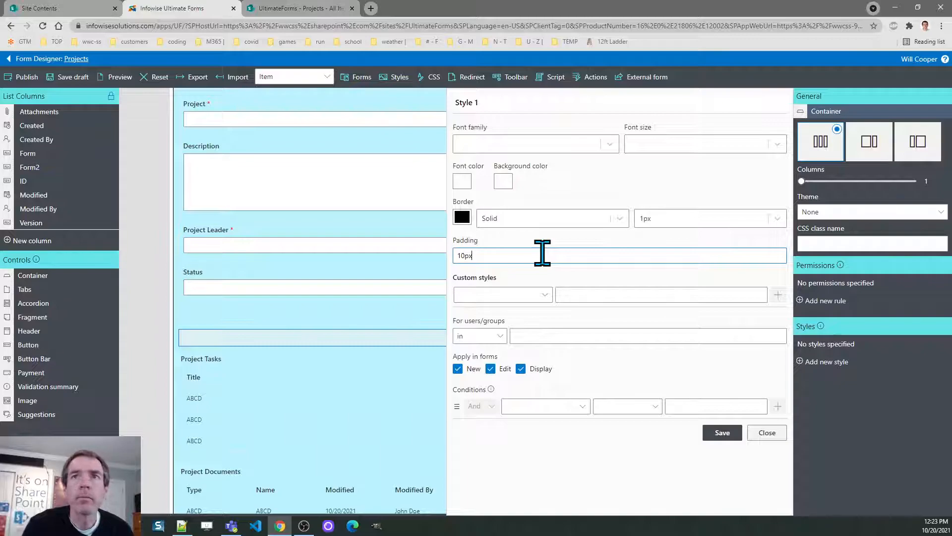
pyautogui.click(723, 433)
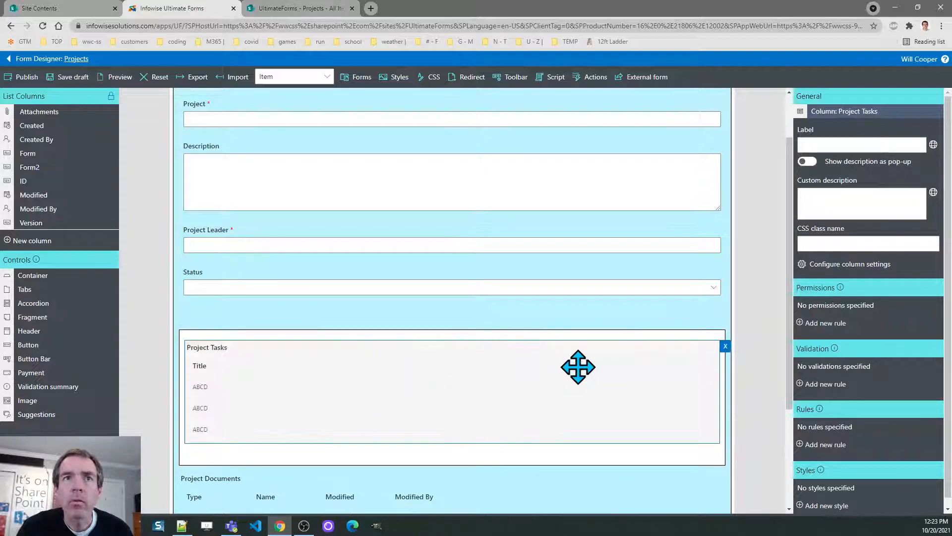
# Publish the Projects form to all users and dismiss the success message
pyautogui.scroll(-3)
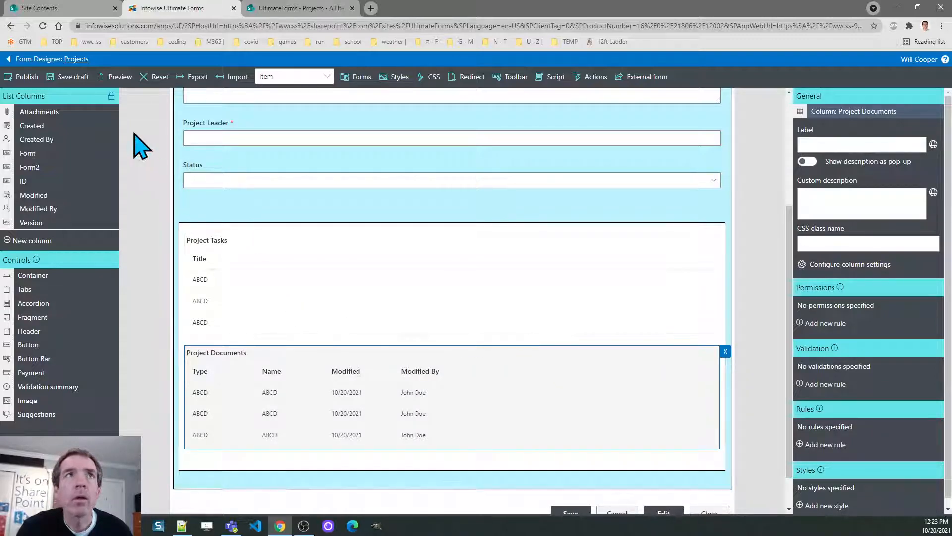
pyautogui.click(20, 77)
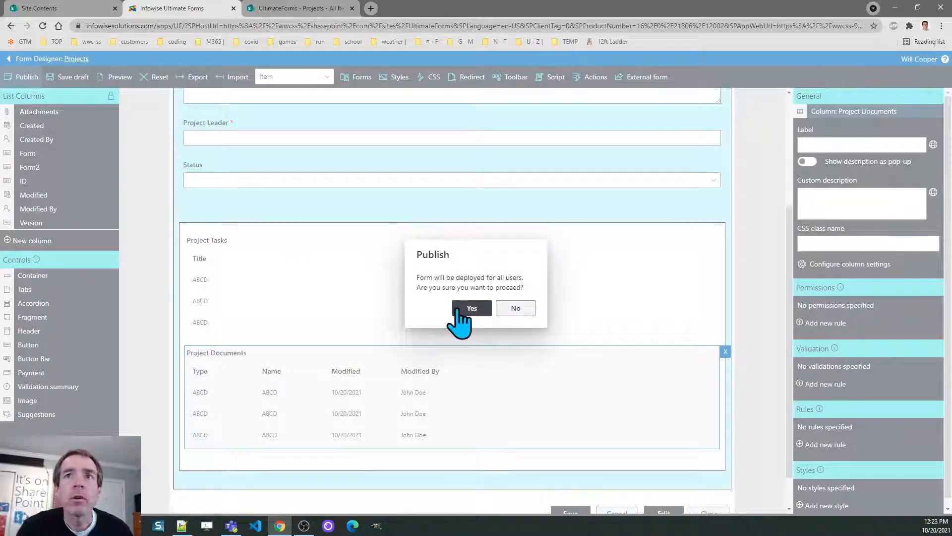
pyautogui.click(472, 308)
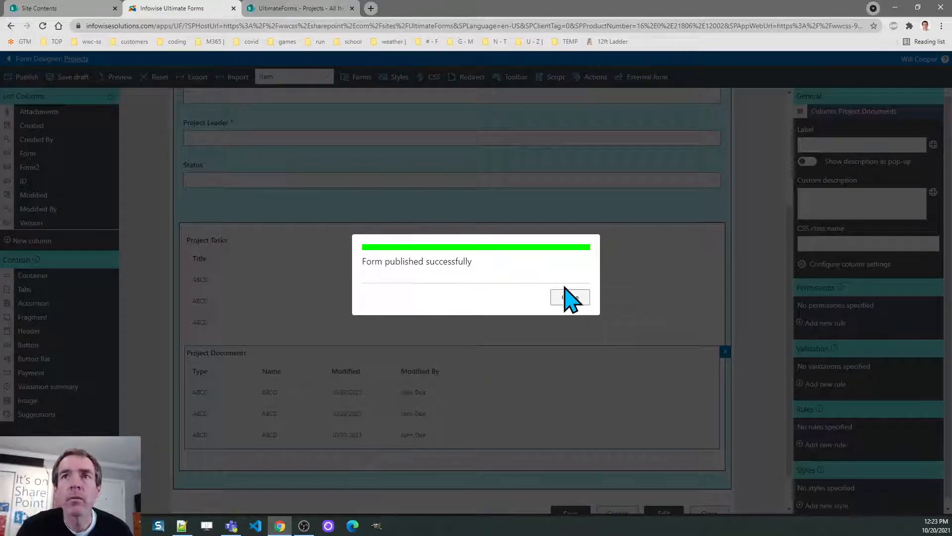
pyautogui.click(570, 298)
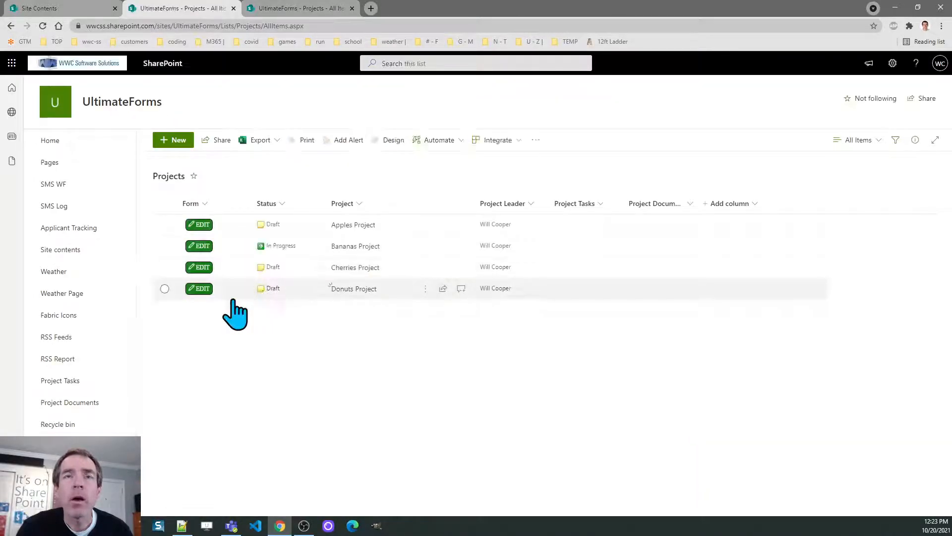
# Open the Donuts Project edit form and add the task 'Take out the trash'
pyautogui.click(199, 288)
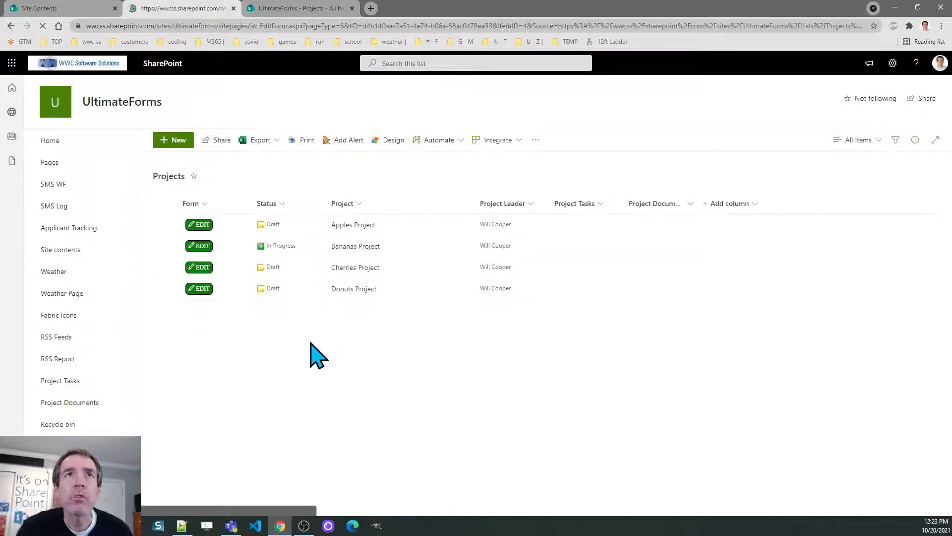
pyautogui.click(198, 288)
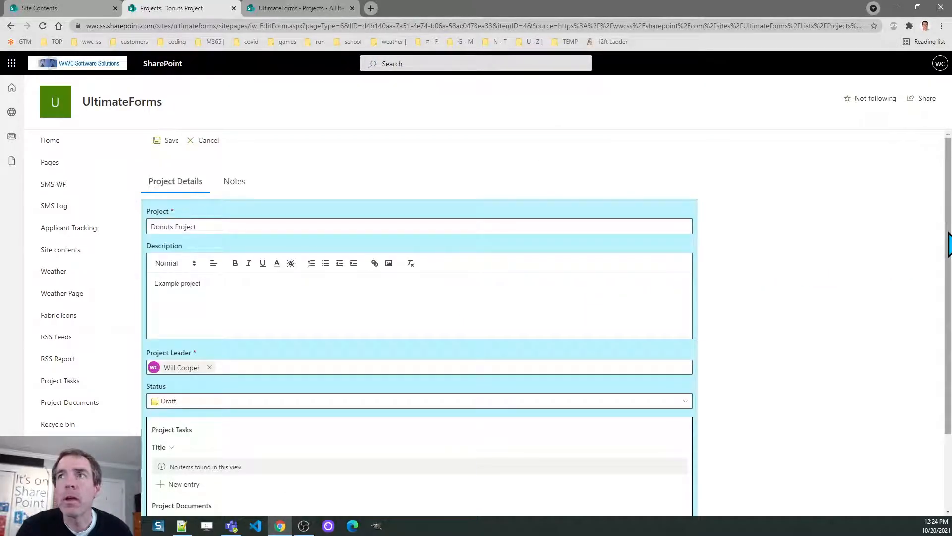
pyautogui.scroll(-3)
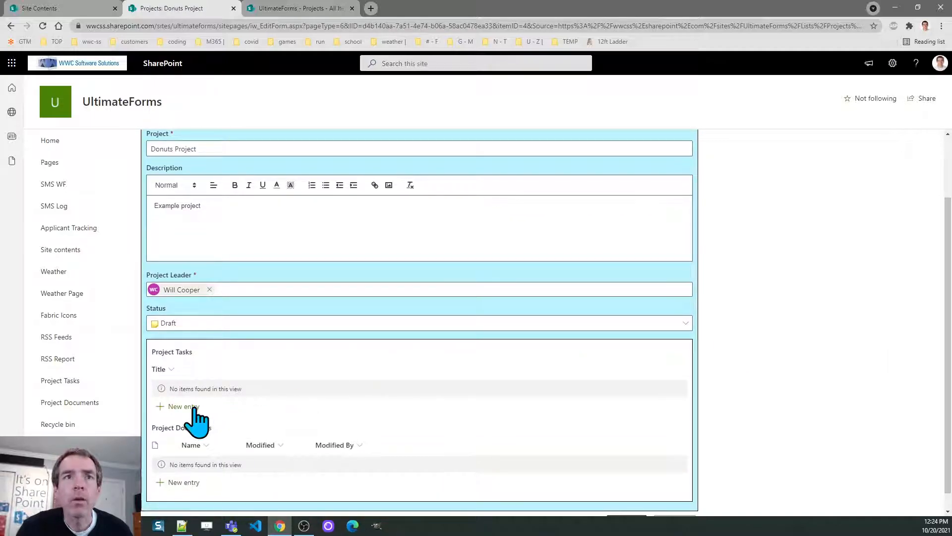
pyautogui.click(180, 406)
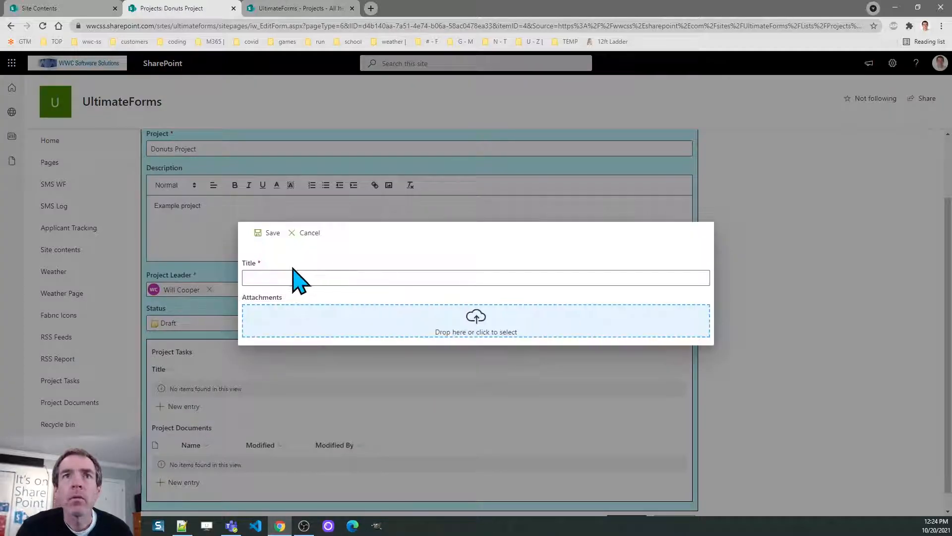
pyautogui.write('Take o')
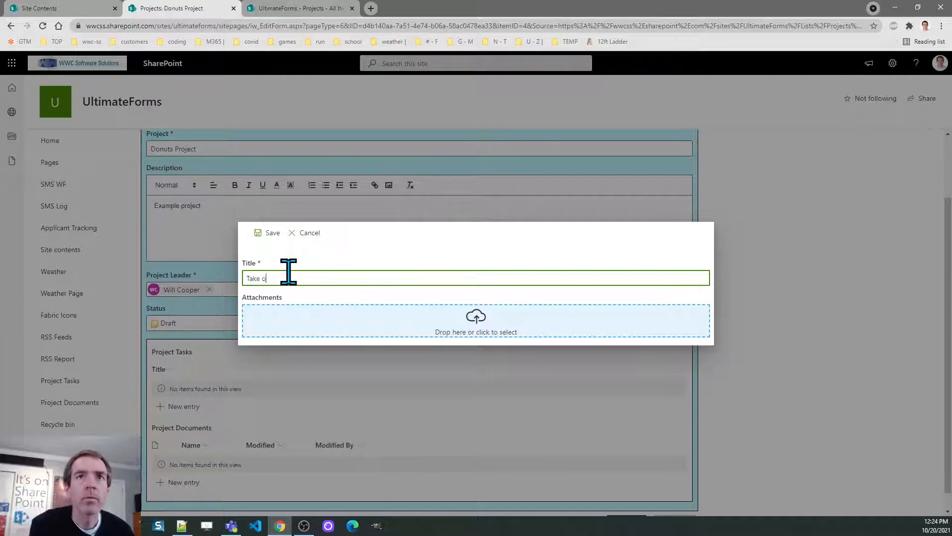
pyautogui.write('ut the trash')
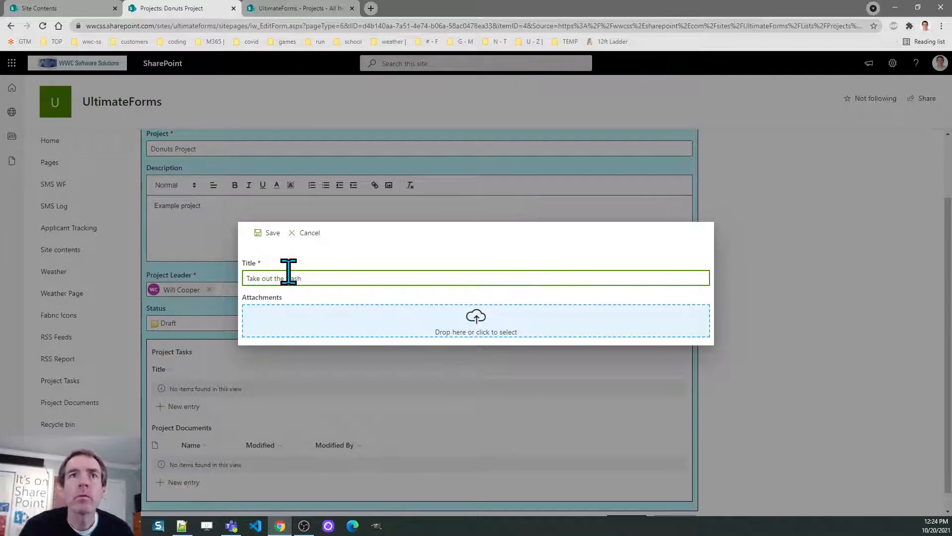
pyautogui.click(267, 232)
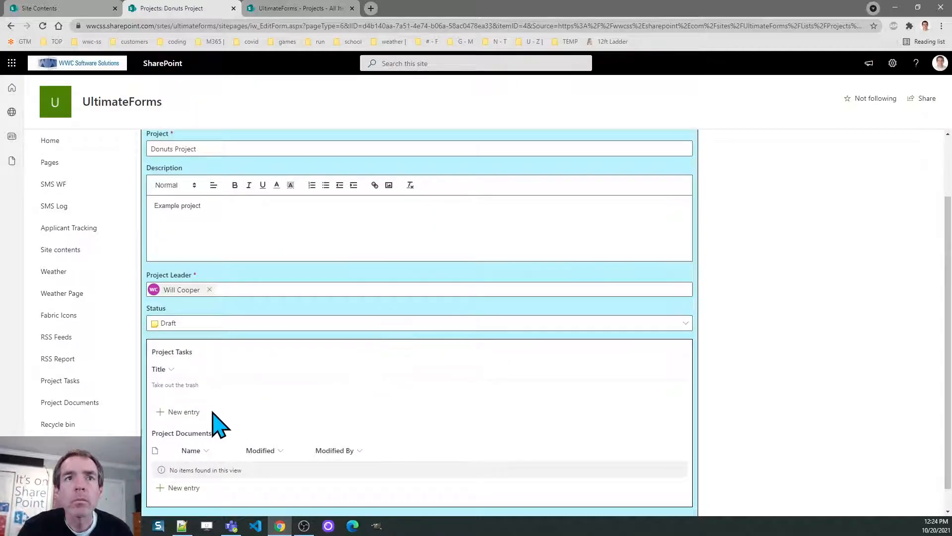
# Add a second Project Tasks entry titled 'Do your laundry'
pyautogui.click(183, 411)
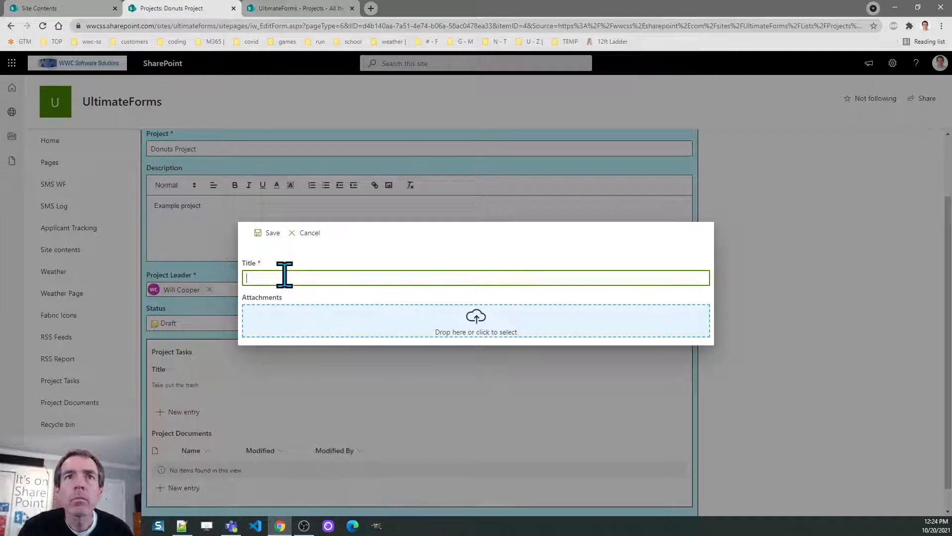
pyautogui.write('Do your')
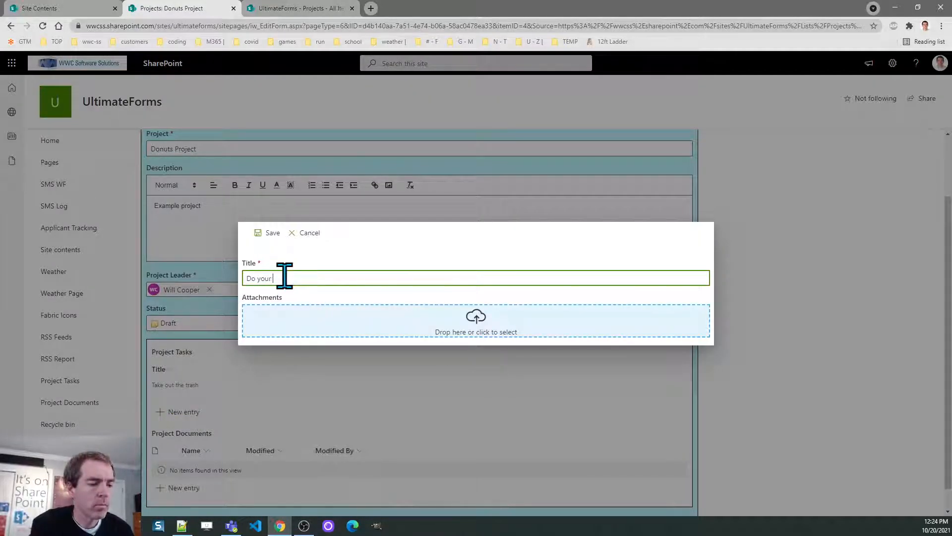
pyautogui.write('laundry')
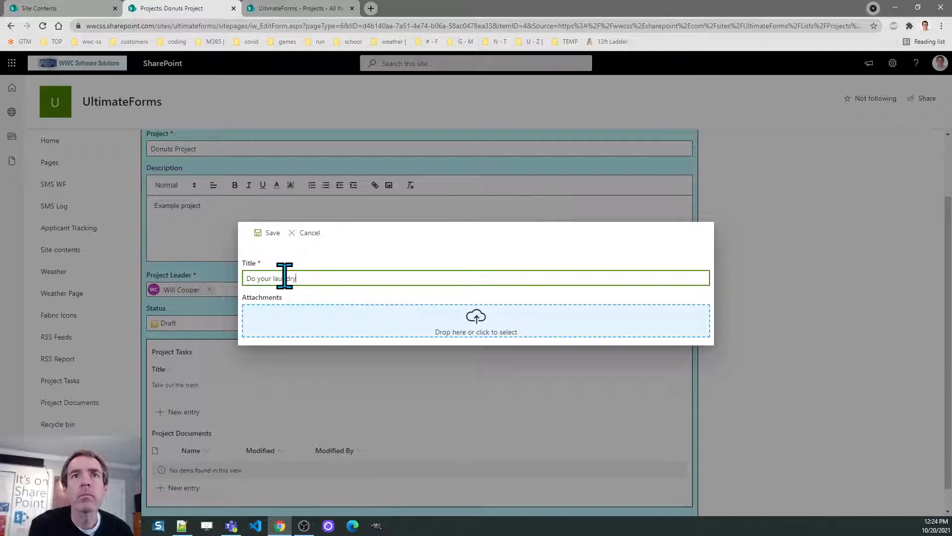
pyautogui.click(266, 233)
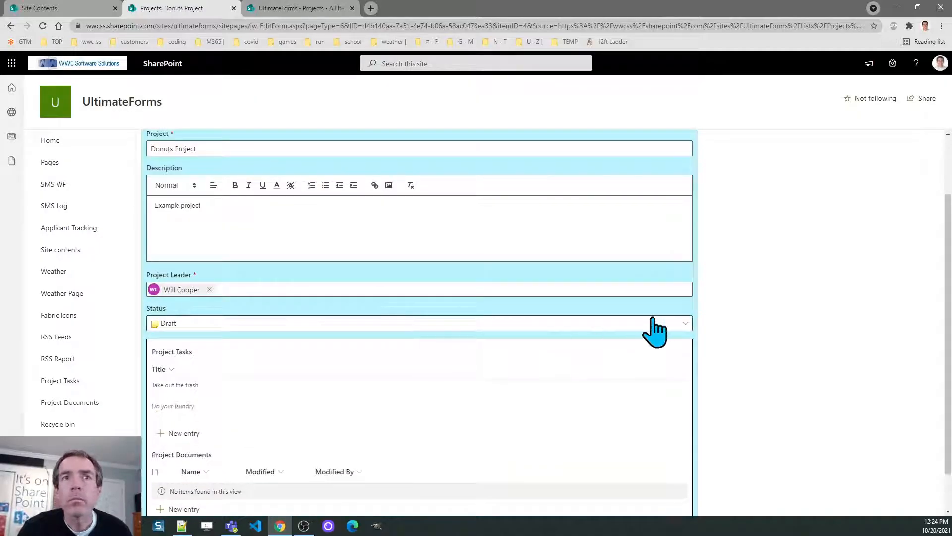
pyautogui.scroll(-3)
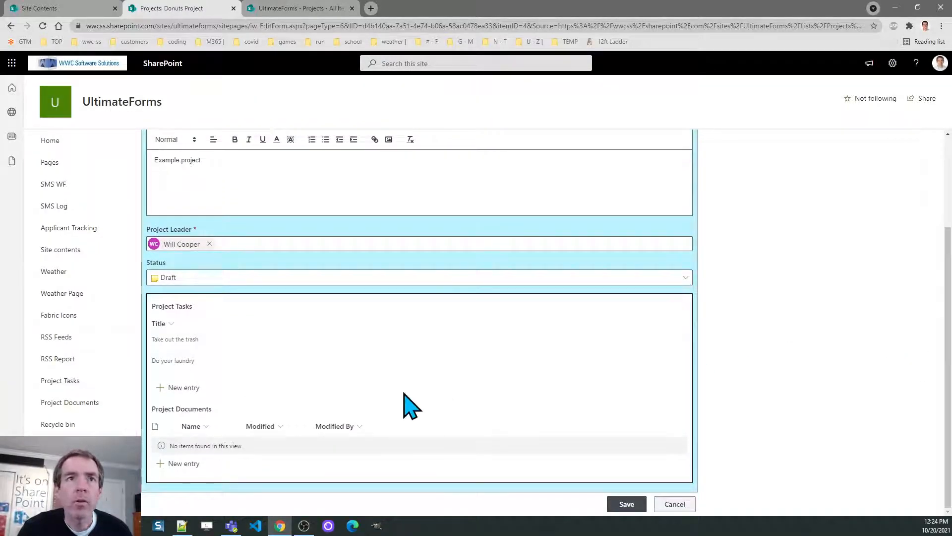
pyautogui.moveTo(268, 465)
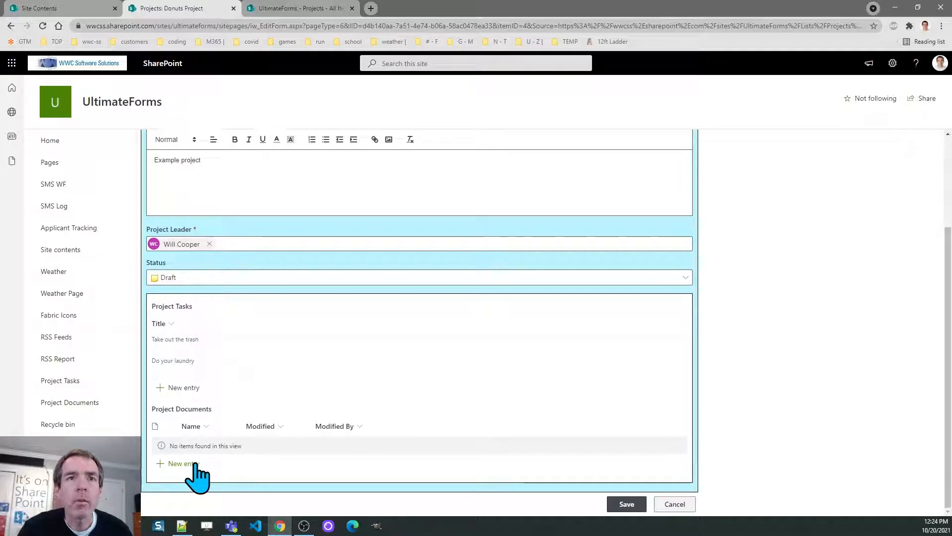
# Cancel a new Project Documents entry, then save the Donuts Project item
pyautogui.click(183, 463)
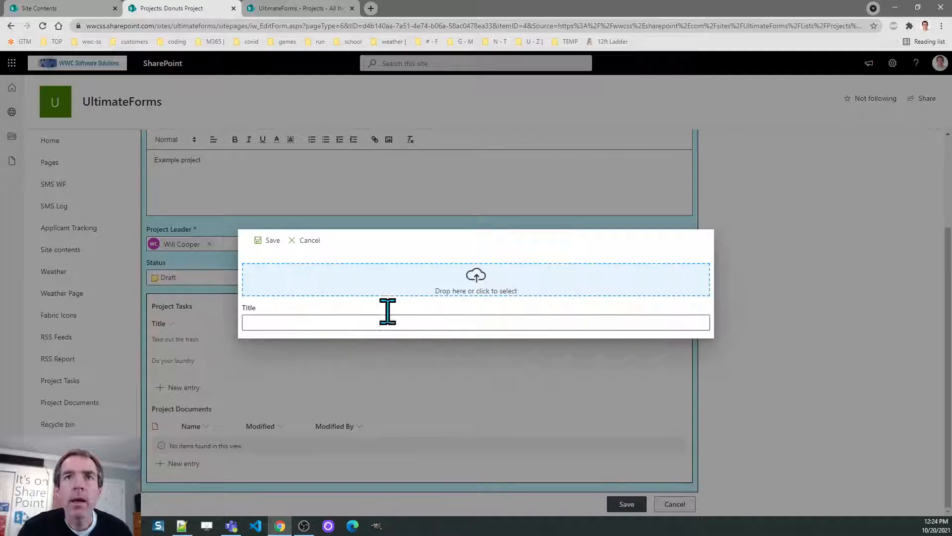
pyautogui.click(303, 240)
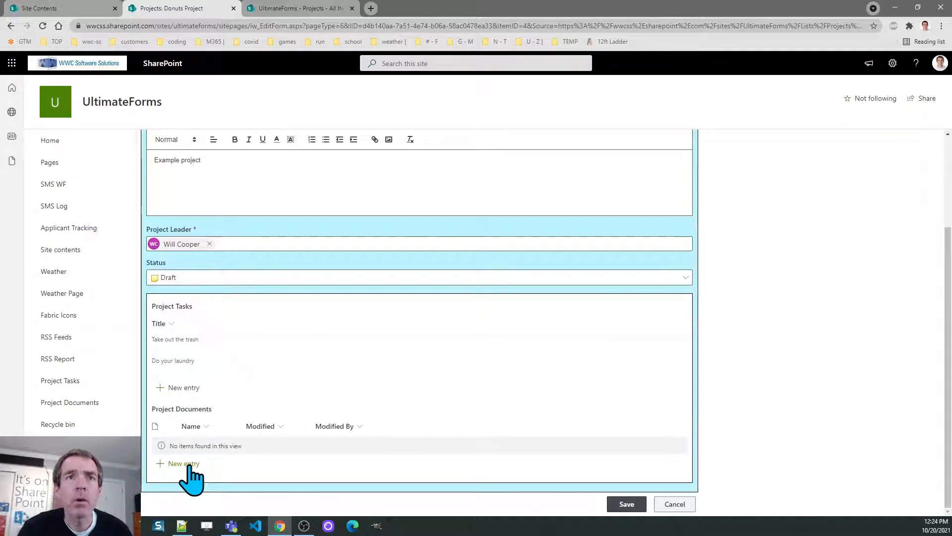
pyautogui.moveTo(627, 504)
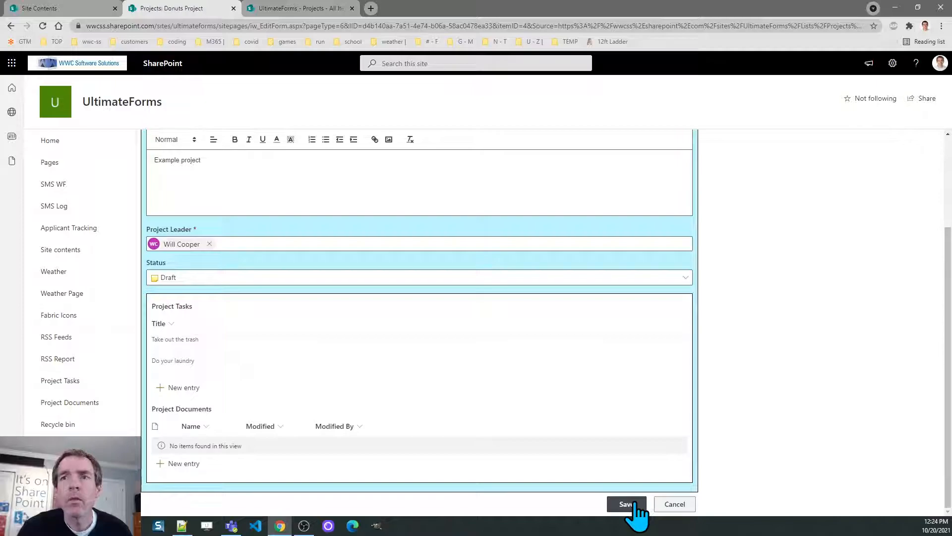
pyautogui.click(626, 503)
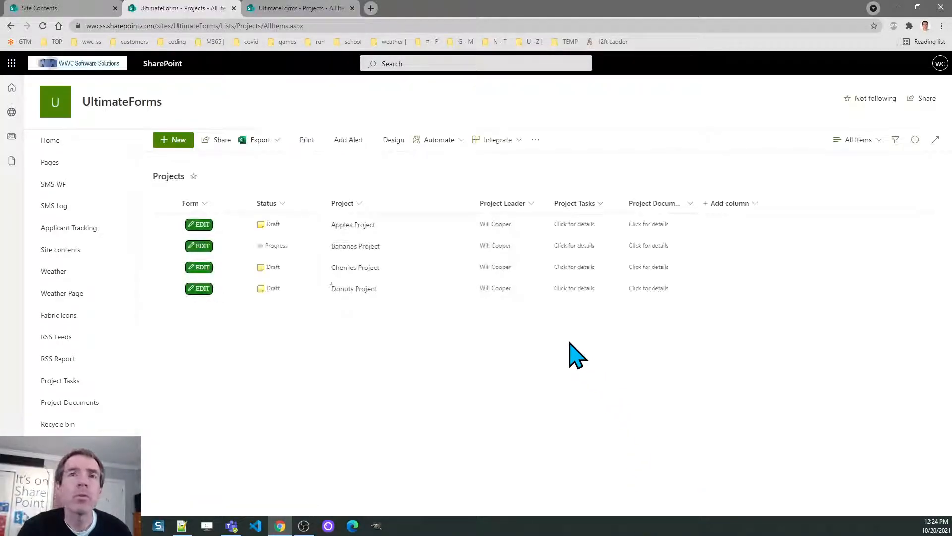